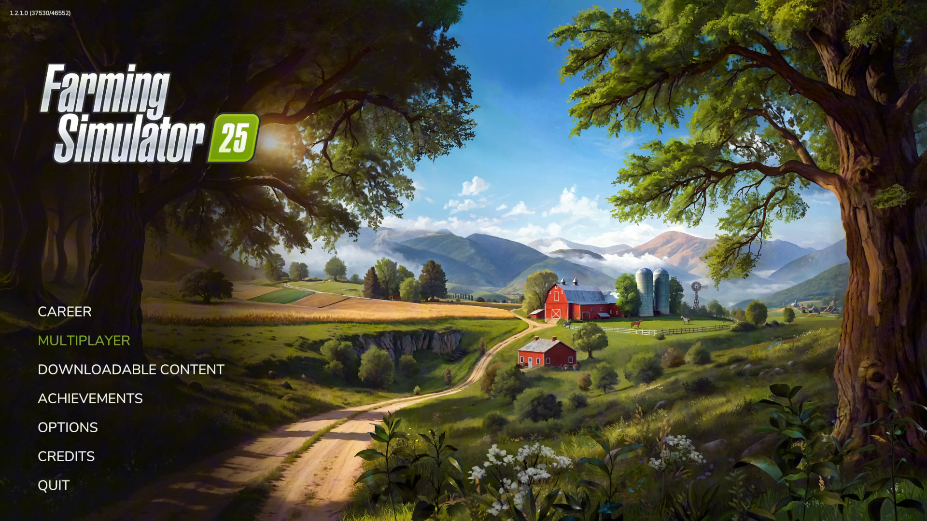
mouse_move(159, 370)
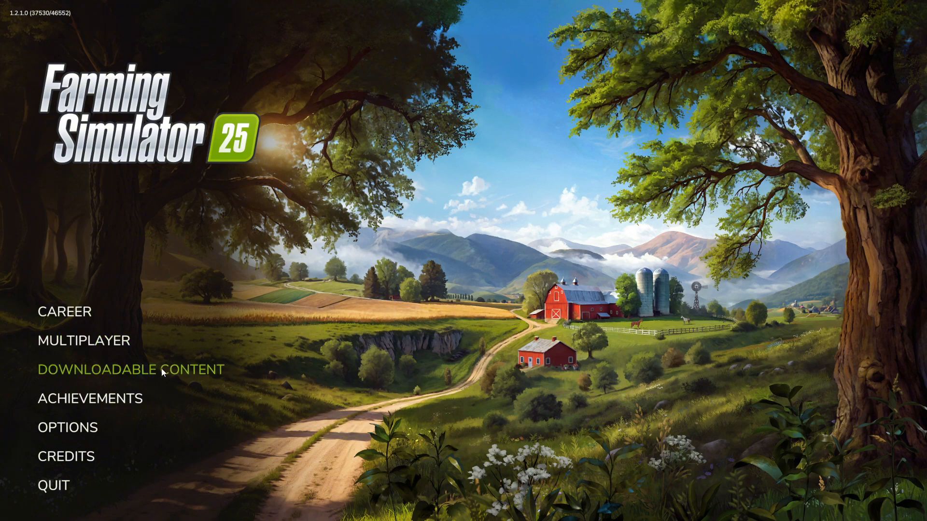
- Enter the Downloadable Content mod browser and scroll through its category list
left_click(130, 371)
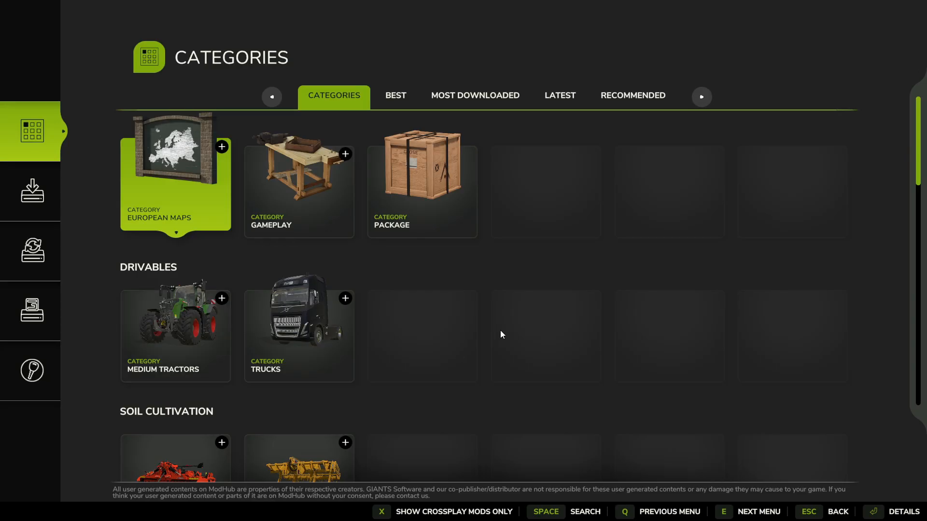
scroll("down", 3)
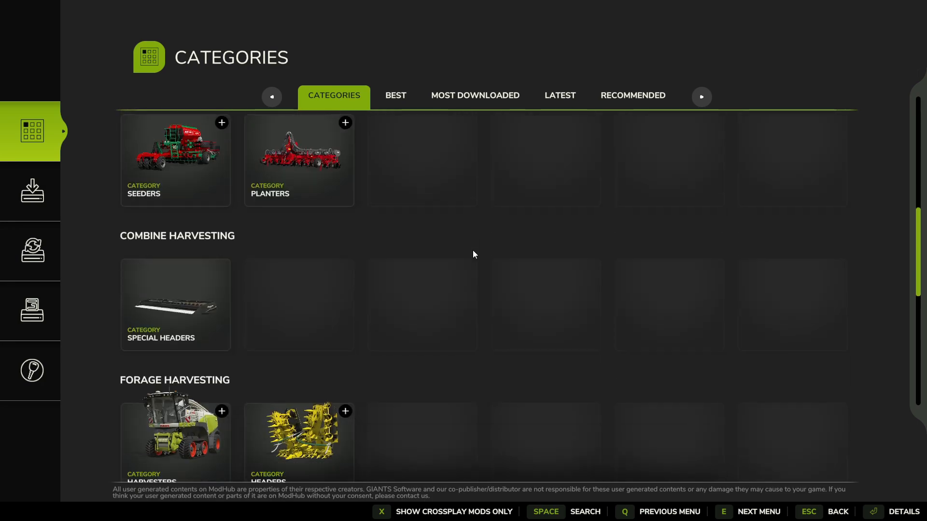
scroll("down", 3)
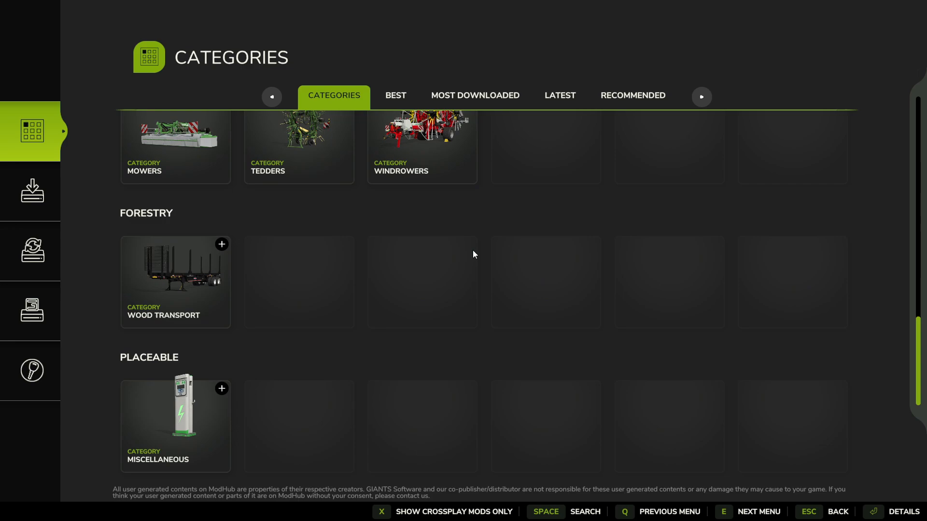
mouse_move(294, 262)
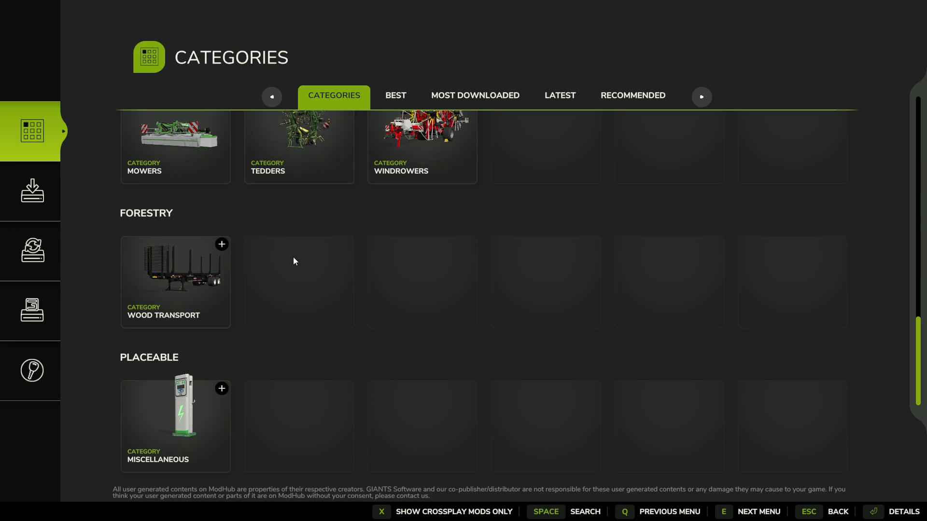
mouse_move(417, 169)
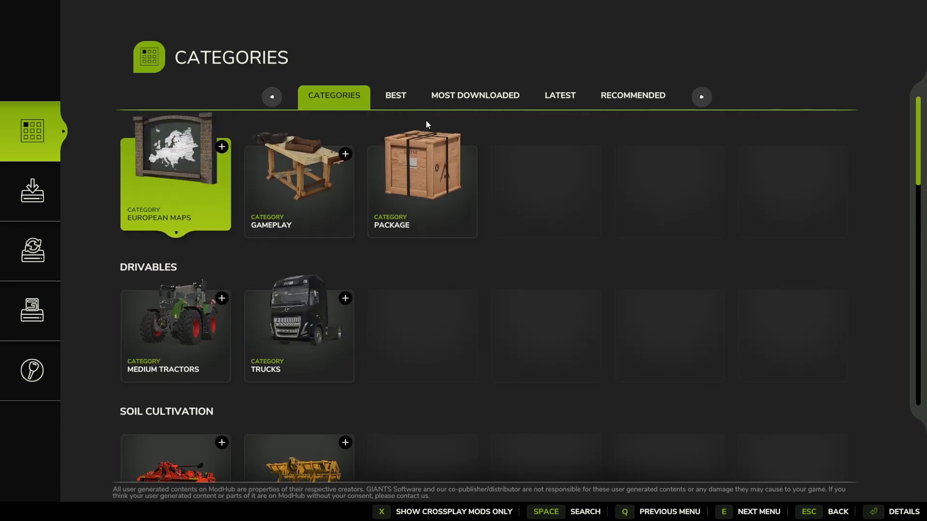
- Browse the Best, Most Downloaded, Latest and Recommended listings, then return to Categories
left_click(395, 95)
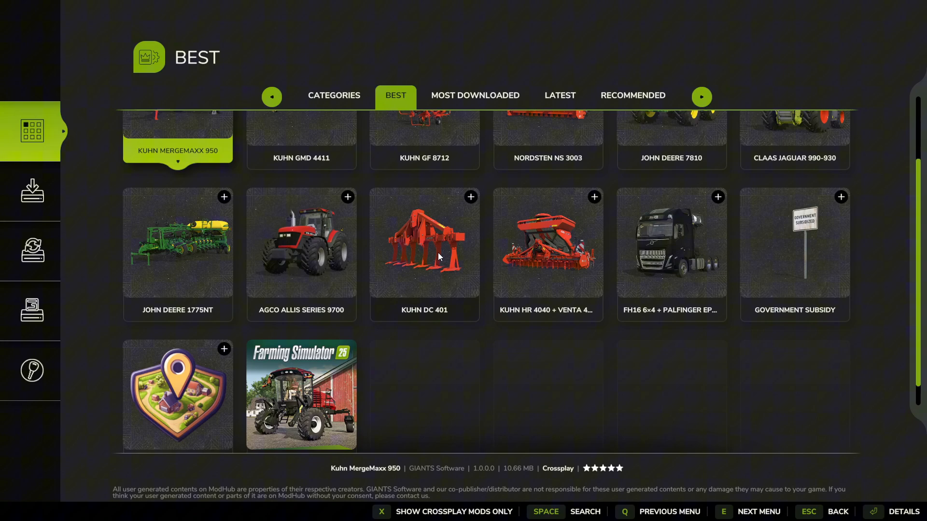
left_click(475, 96)
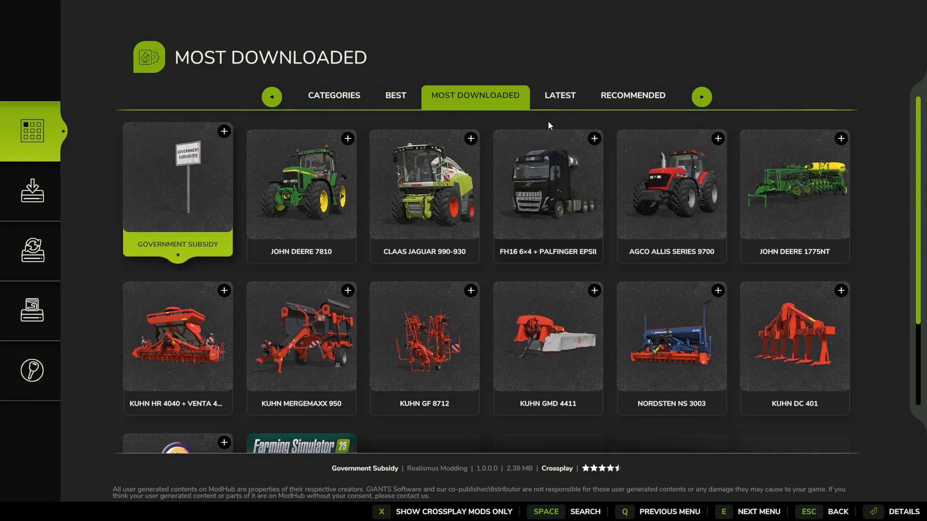
left_click(558, 96)
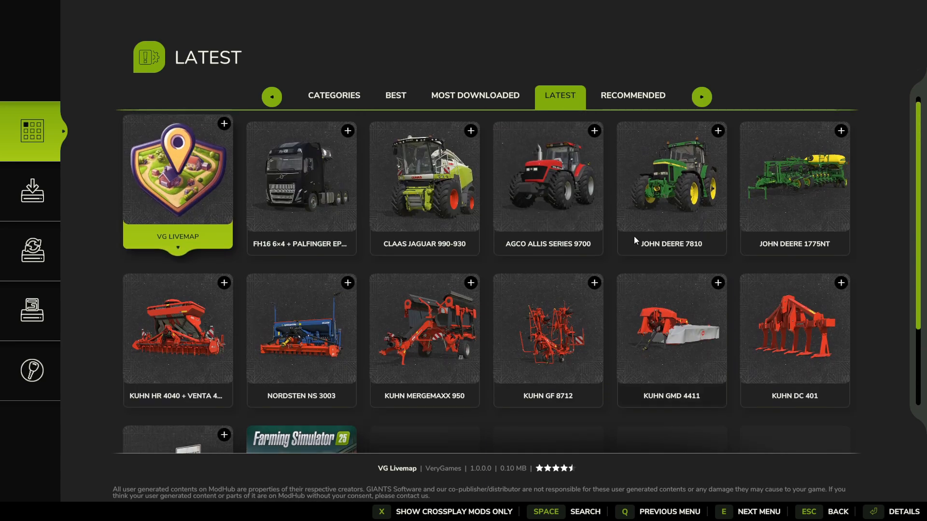
left_click(632, 96)
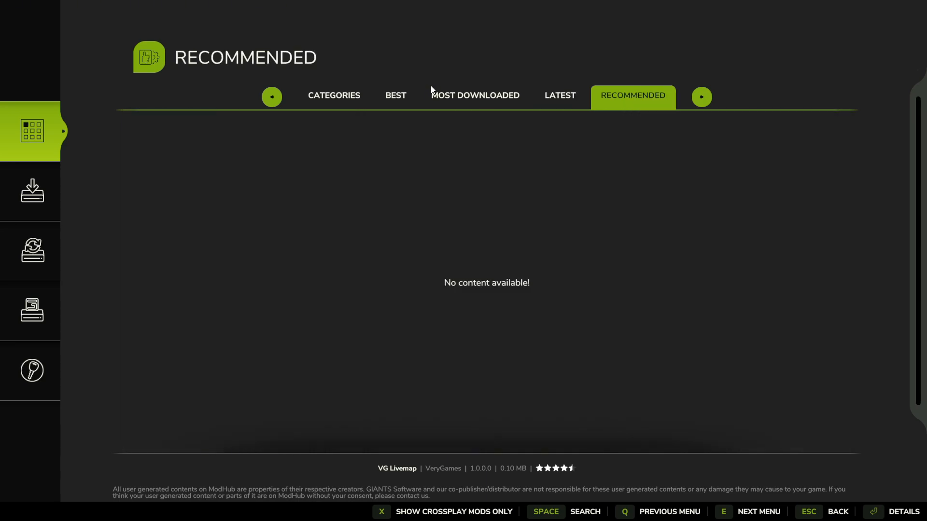
mouse_move(340, 99)
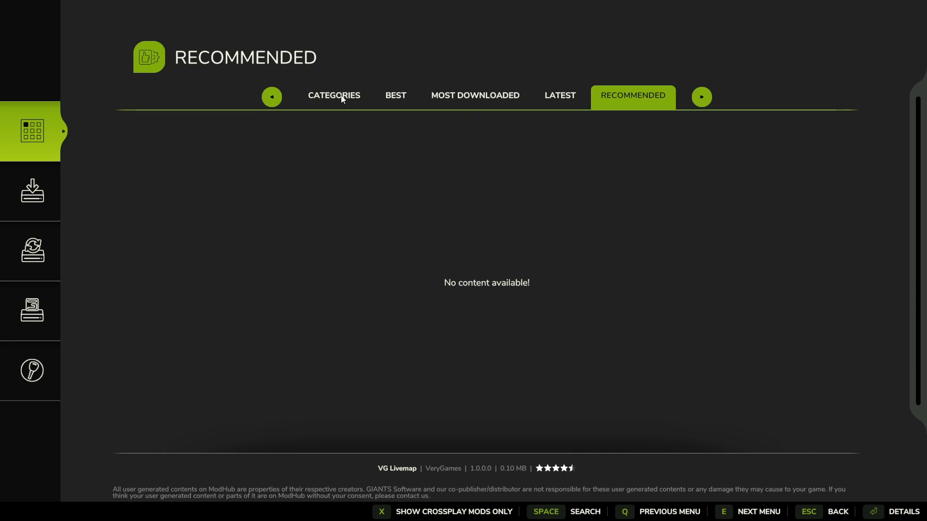
left_click(333, 95)
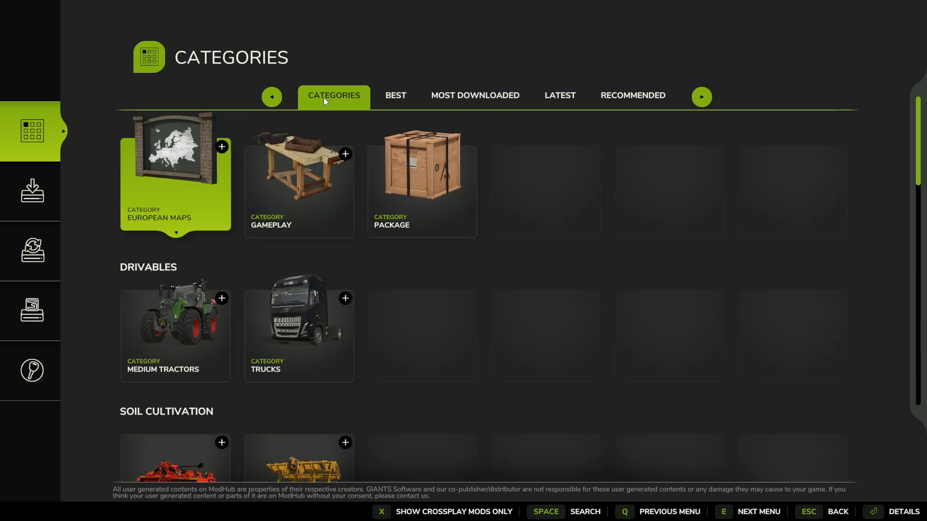
- View the installed MacDon Pack, the empty updates list and the Extra Content page with CR11 Gold Edition
left_click(32, 192)
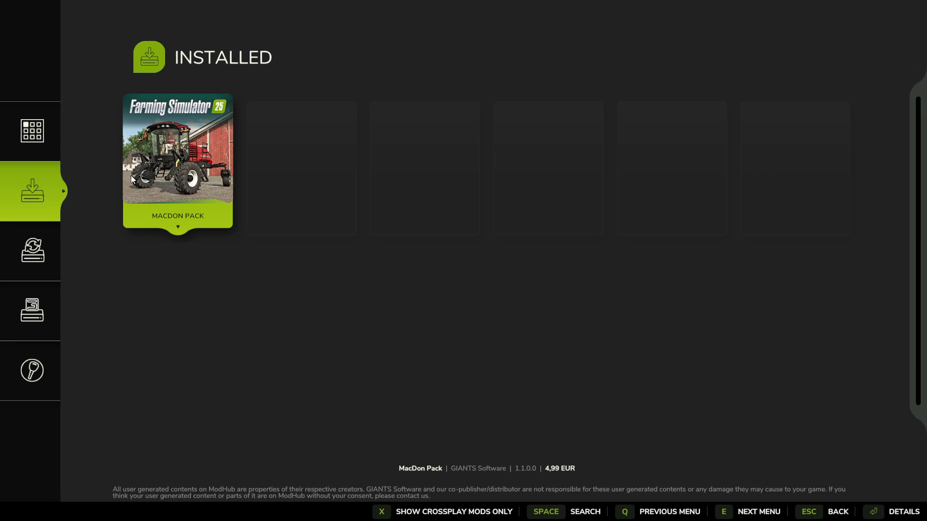
mouse_move(203, 192)
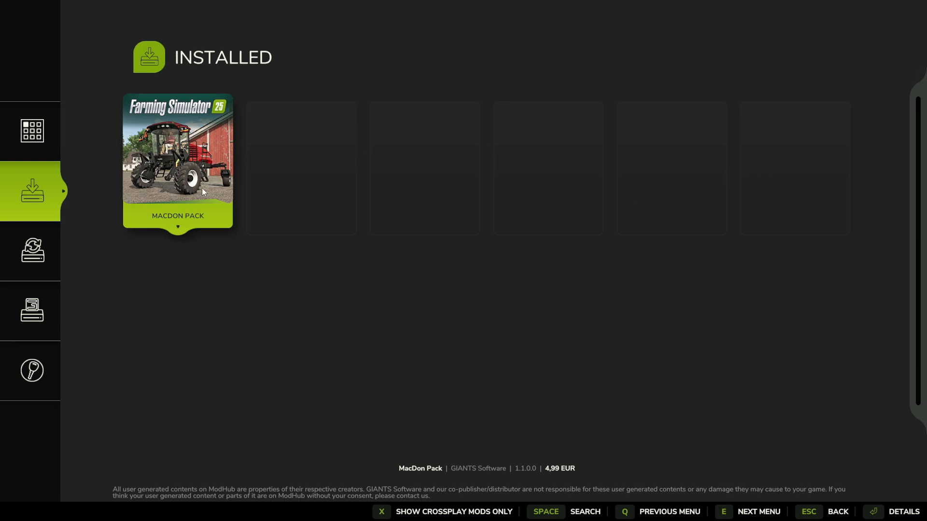
left_click(32, 251)
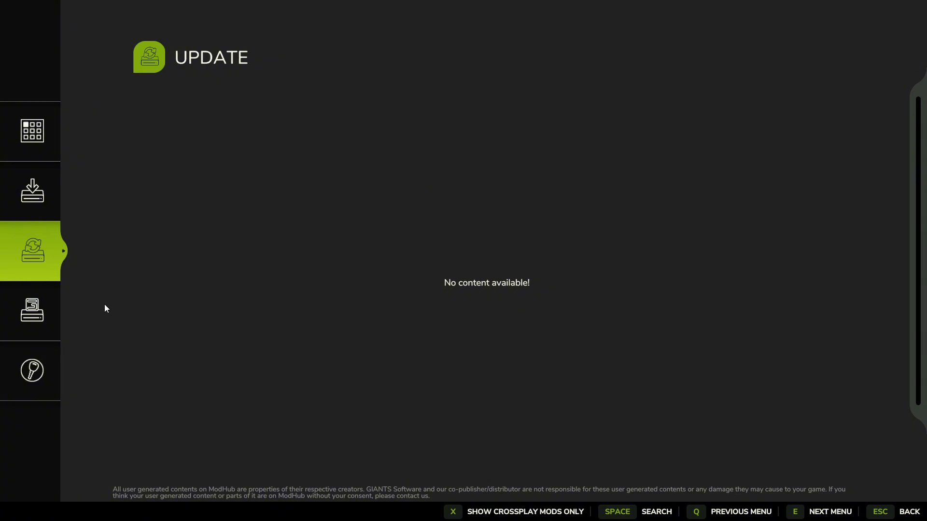
left_click(31, 310)
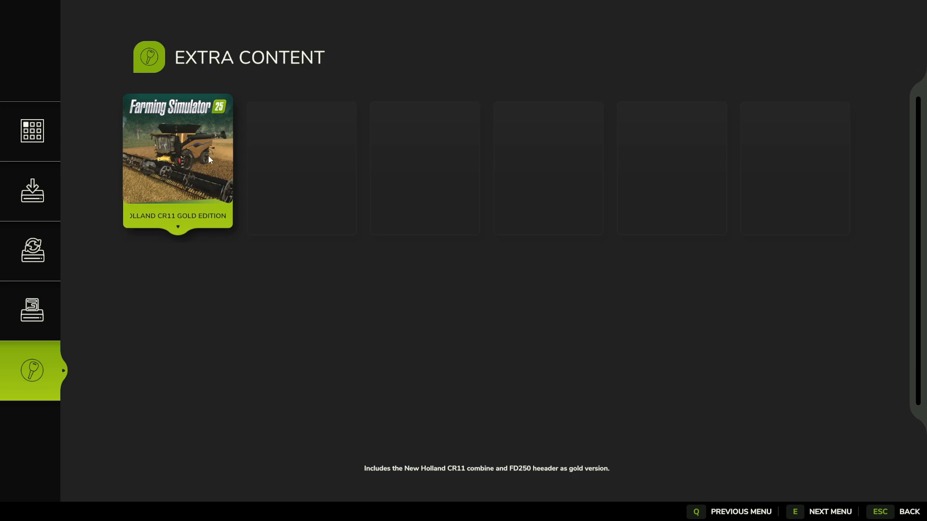
mouse_move(196, 148)
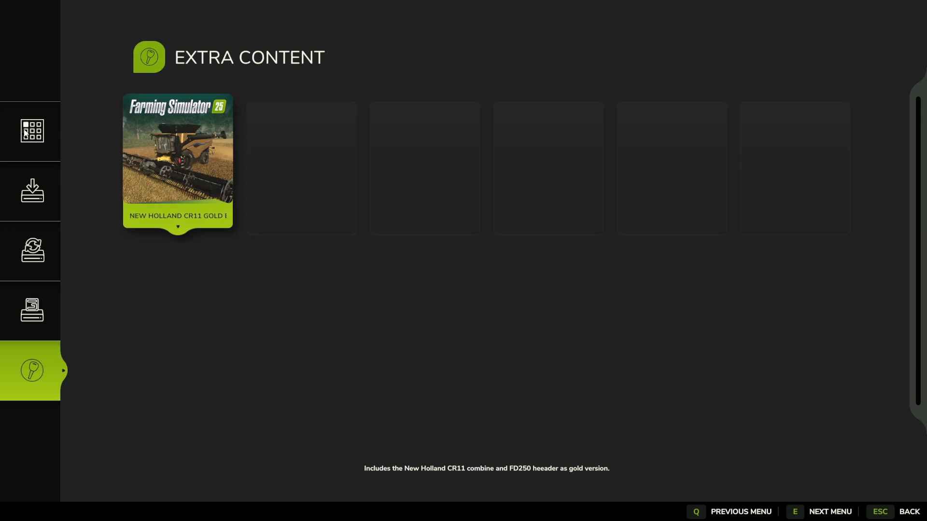
- From Medium Tractors, install the AGCO Allis Series 9700 and confirm the download-list notice
left_click(32, 131)
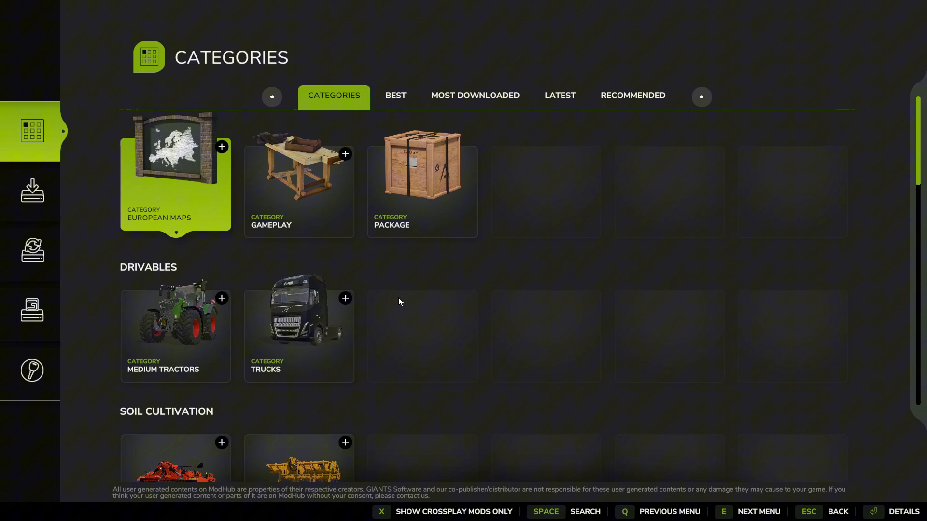
left_click(176, 334)
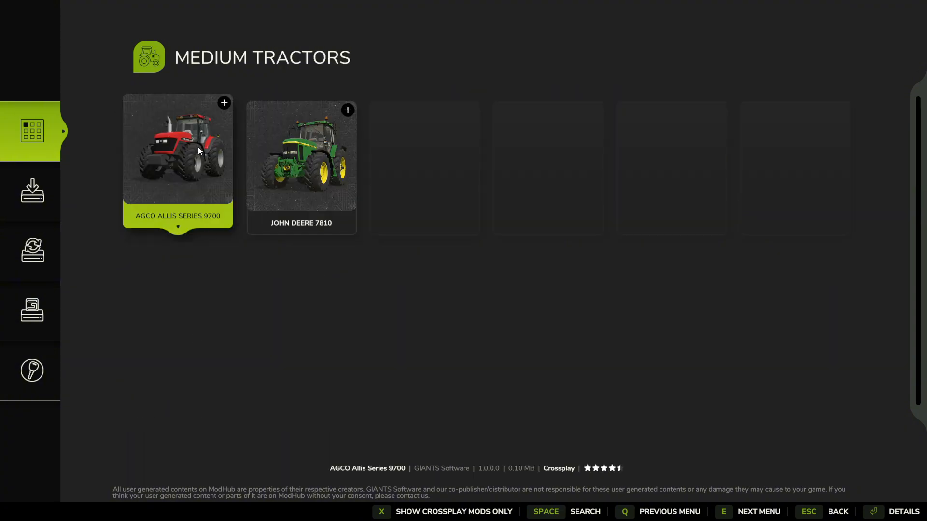
mouse_move(172, 159)
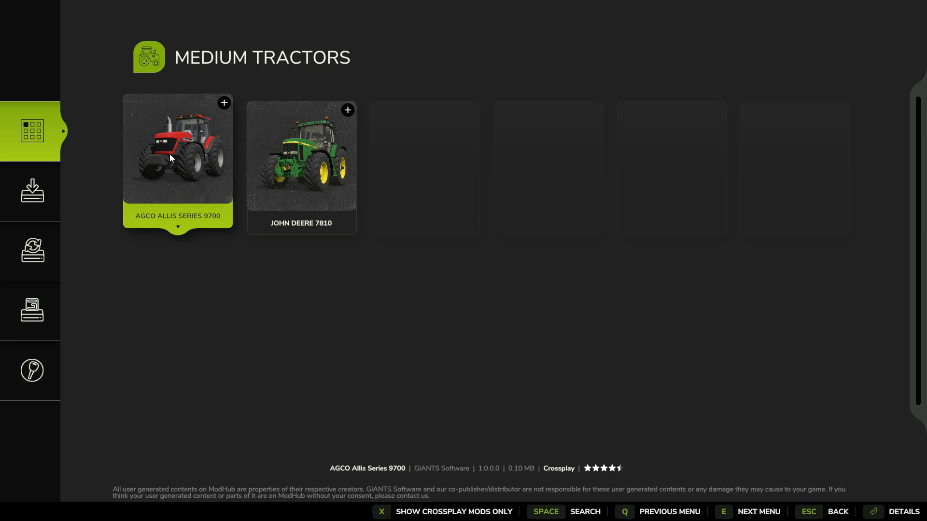
left_click(177, 148)
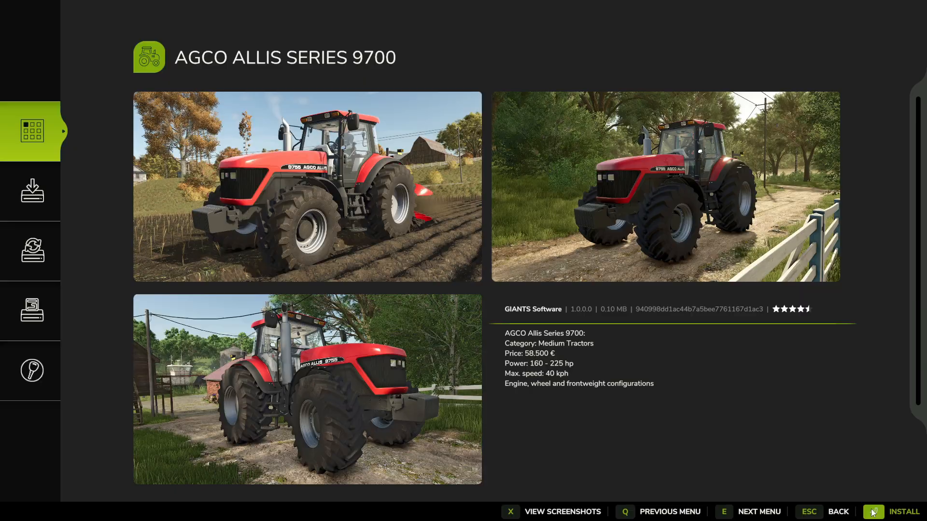
left_click(898, 512)
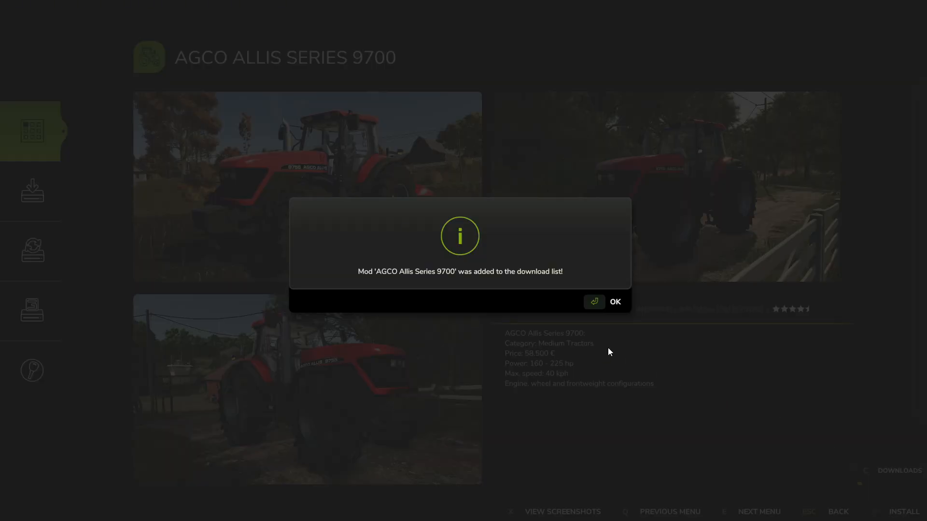
left_click(613, 302)
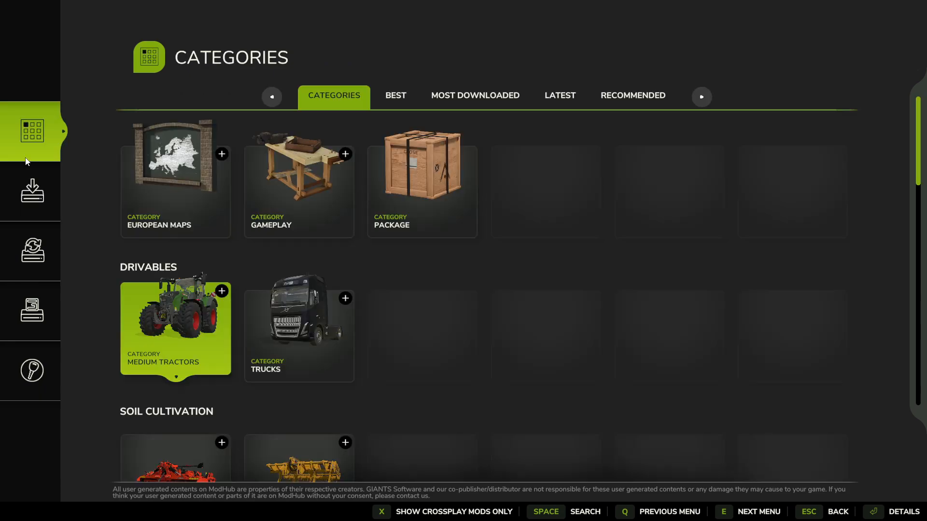
- Check the installed list, then install the FH16 6×4 + Palfinger Epsilon M12Z truck and confirm
left_click(32, 191)
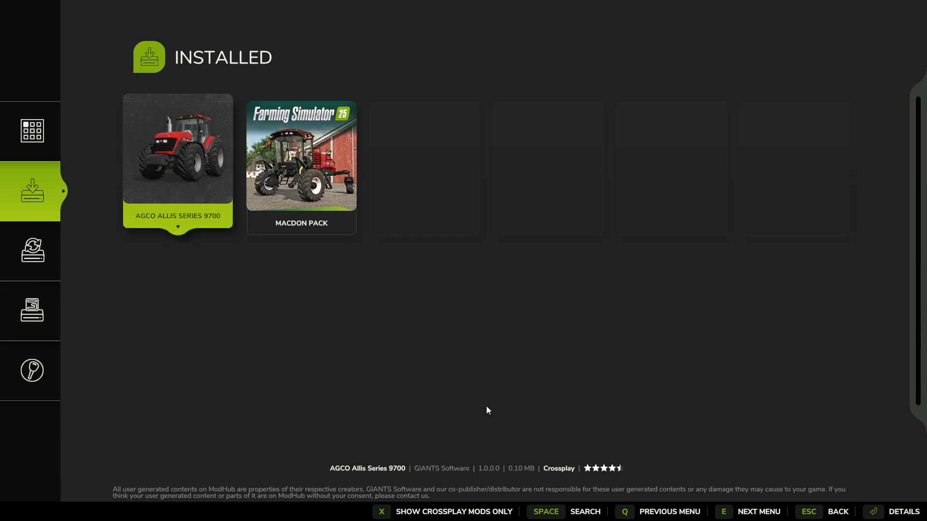
left_click(31, 131)
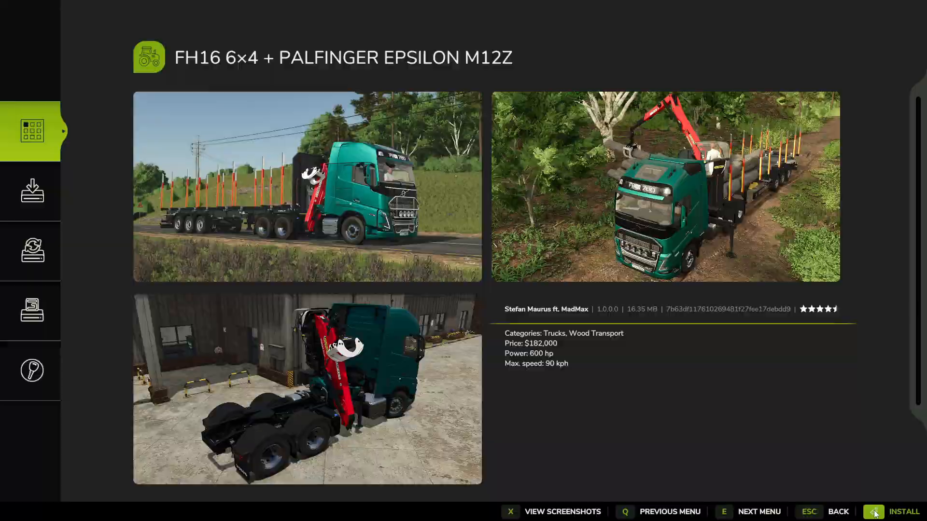
left_click(894, 512)
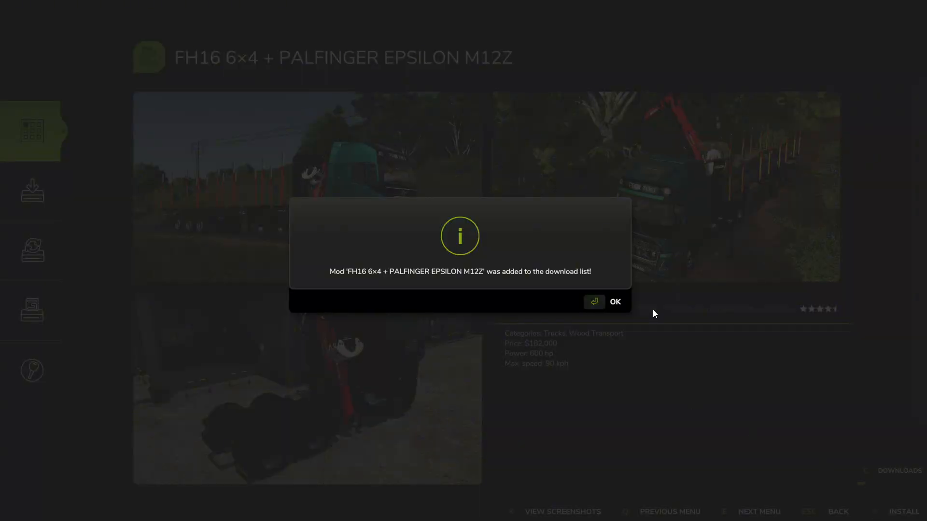
left_click(610, 302)
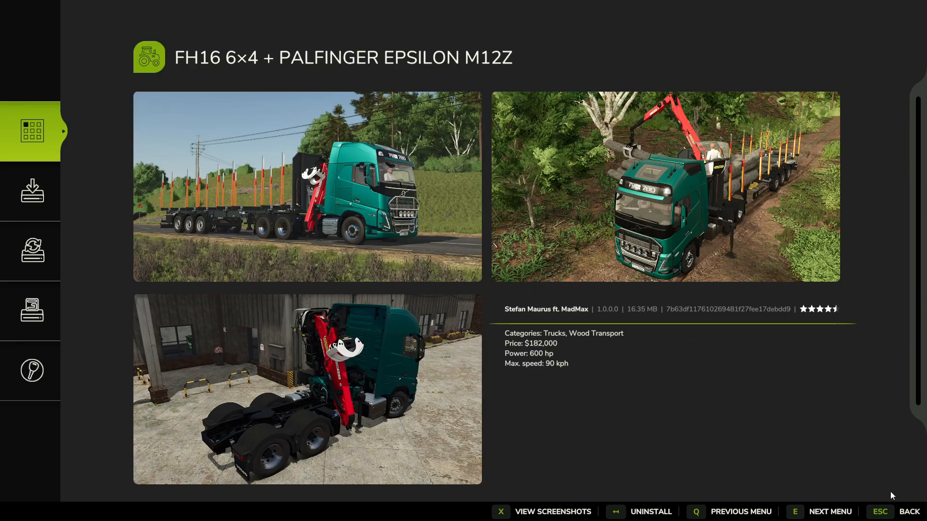
mouse_move(890, 476)
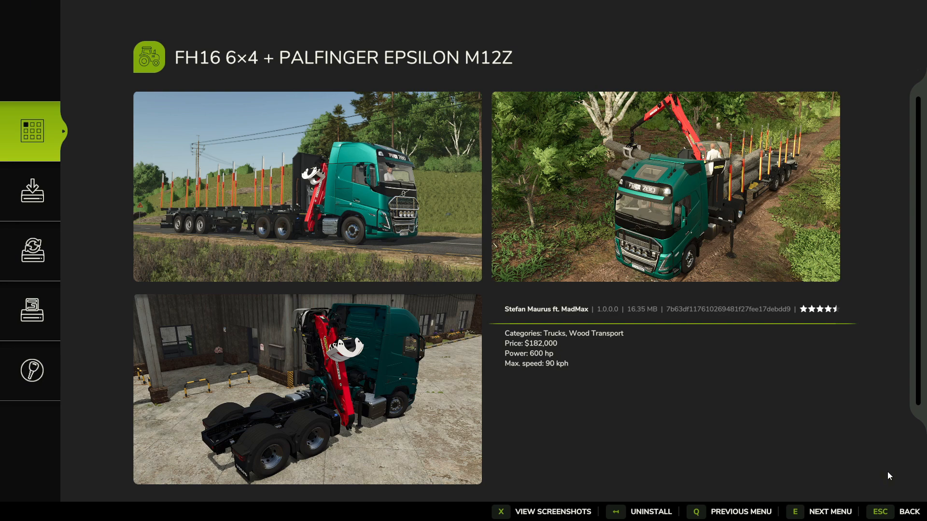
mouse_move(125, 220)
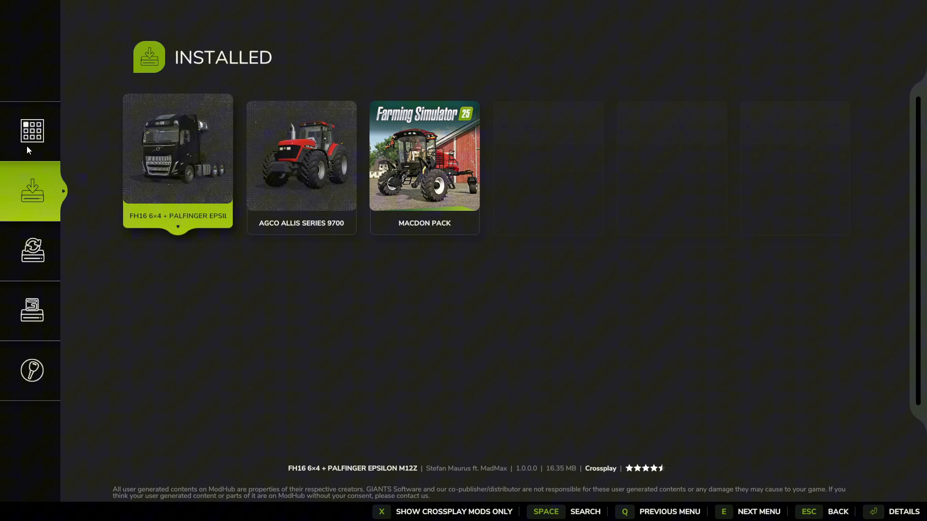
- Install the John Deere 7810 tractor, confirm the download notice and return to Categories
left_click(31, 130)
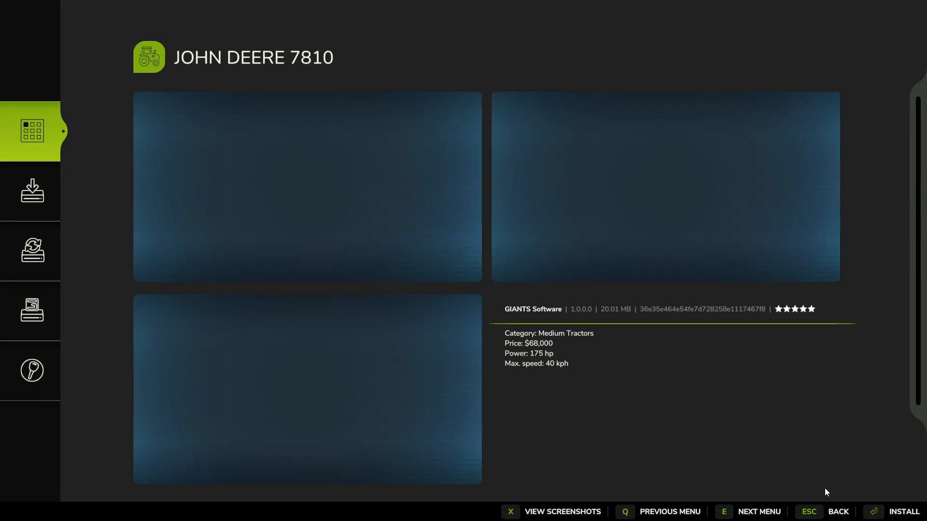
left_click(901, 512)
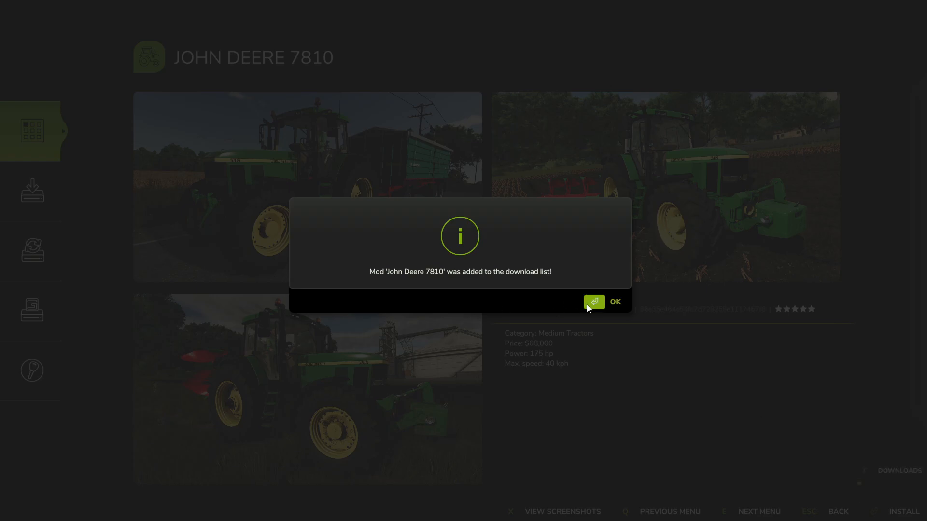
left_click(607, 302)
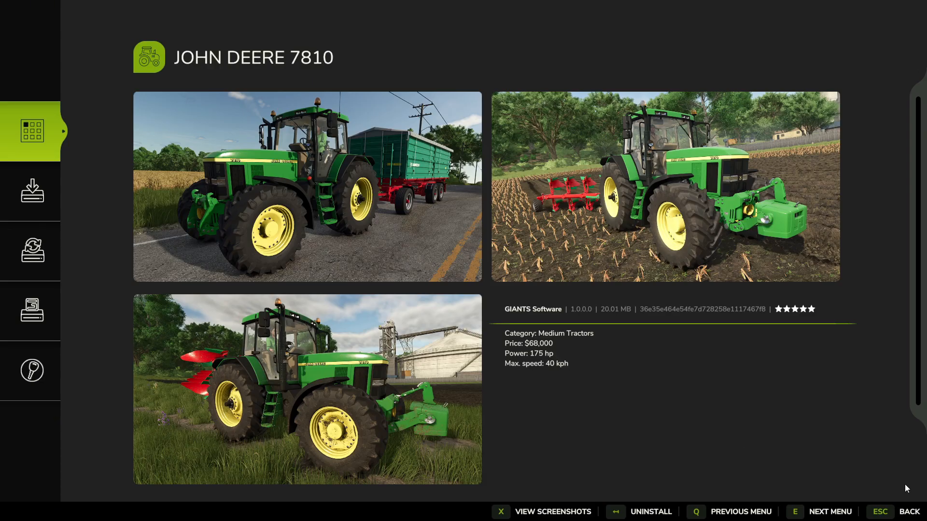
mouse_move(699, 426)
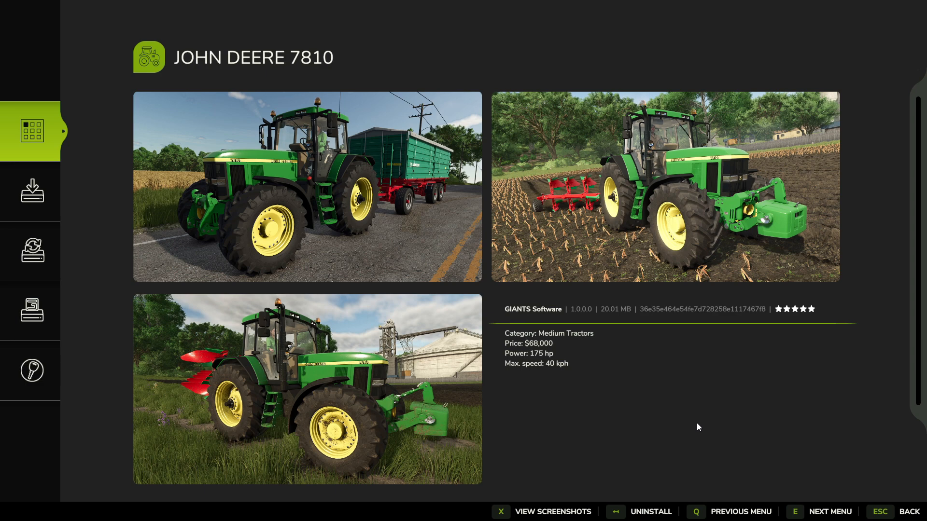
mouse_move(703, 427)
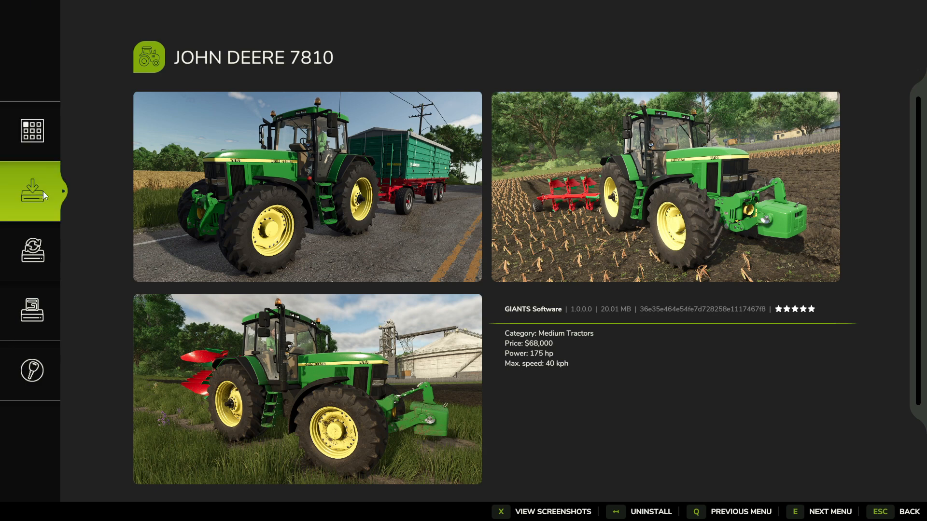
left_click(31, 130)
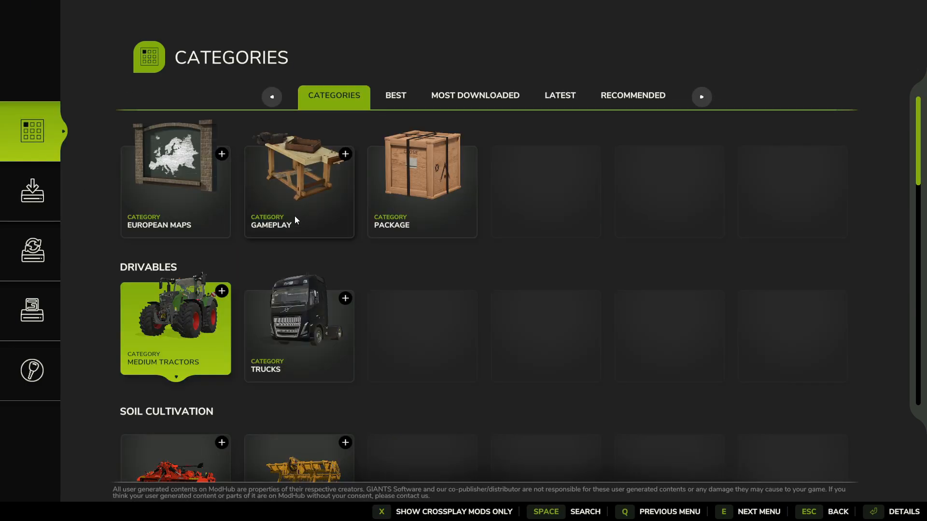
- Leave the mod store for the main menu and start setting up a Career game
key("Escape")
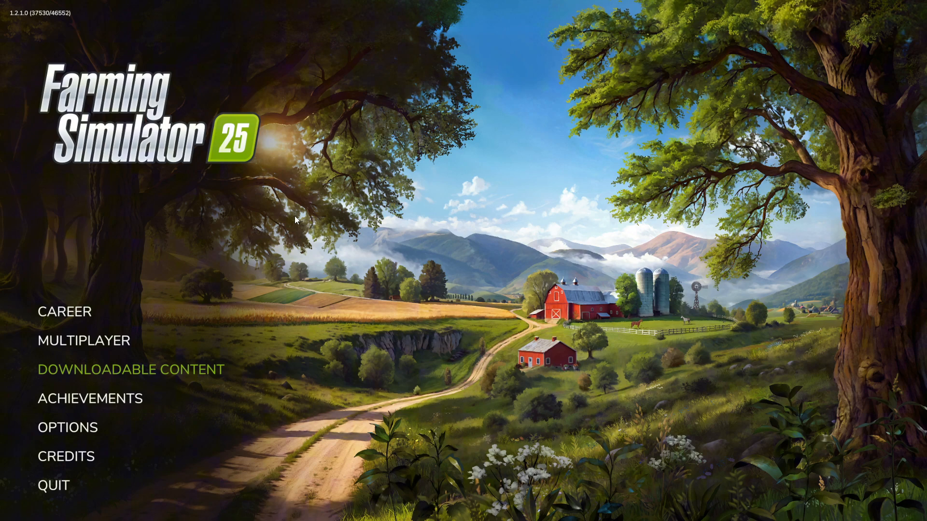
mouse_move(65, 312)
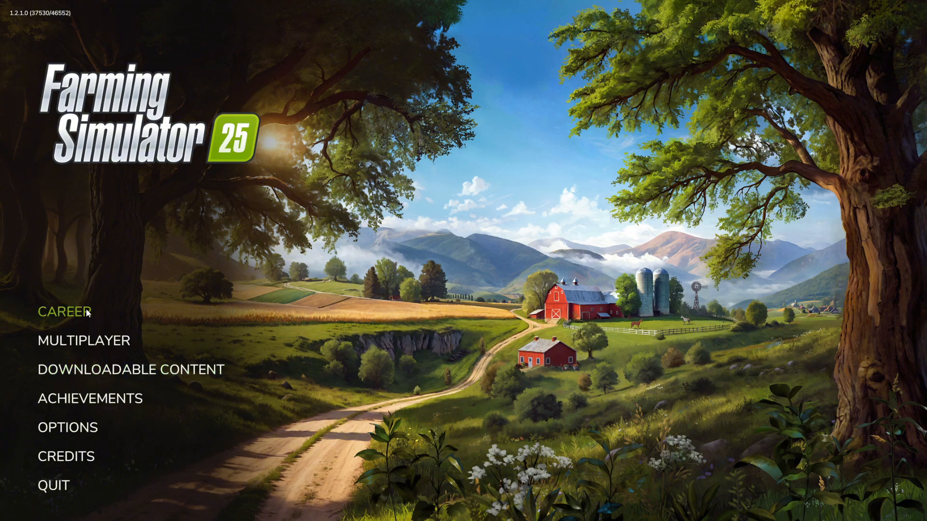
left_click(62, 312)
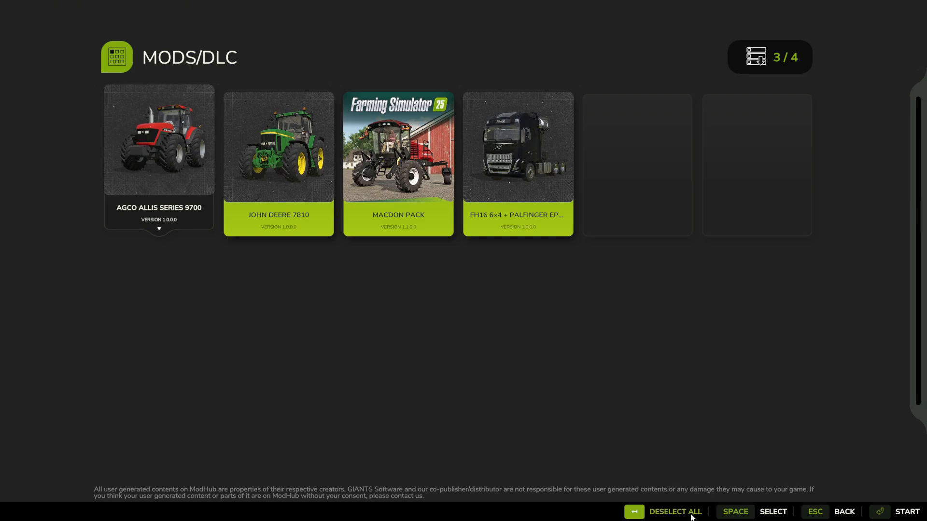
- Deselect all mods, then select all so the counter reads 4/4
left_click(674, 512)
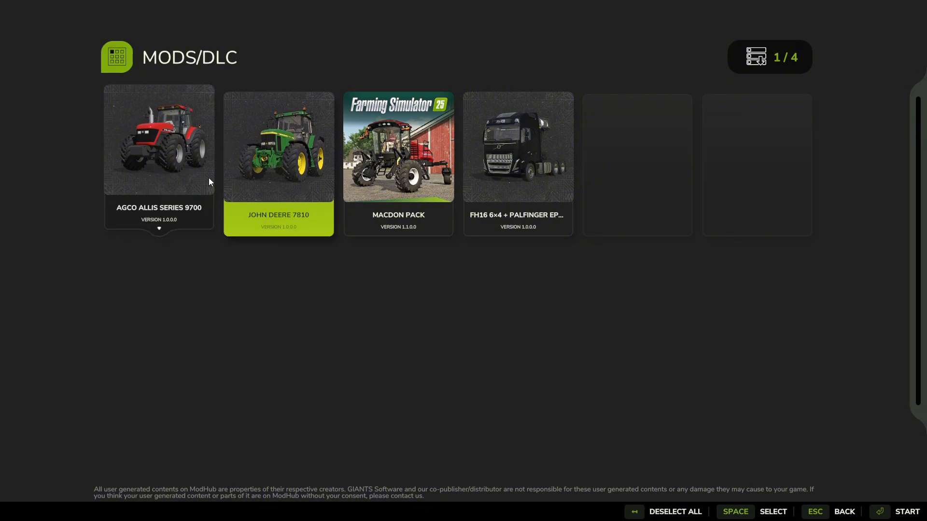
mouse_move(769, 516)
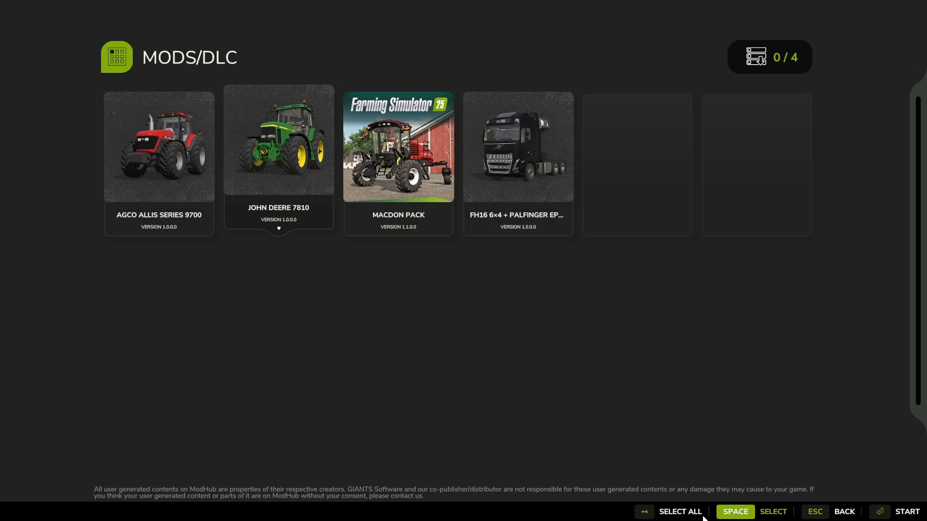
left_click(679, 511)
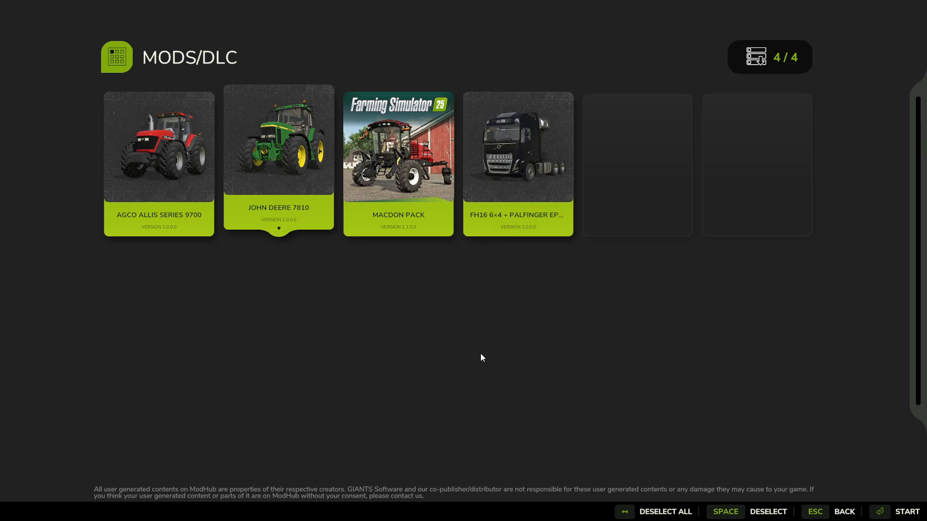
mouse_move(372, 353)
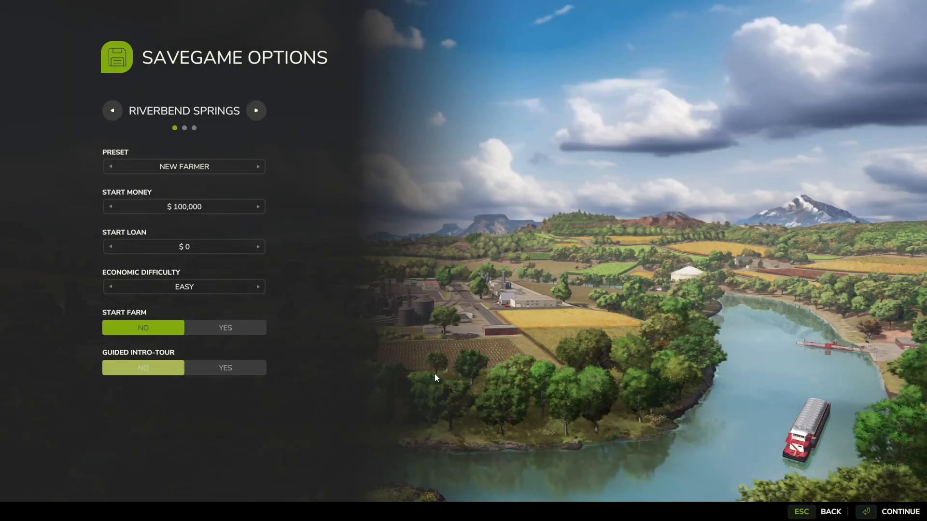
- Go back from Savegame Options, select all four mods again and start the game
left_click(257, 206)
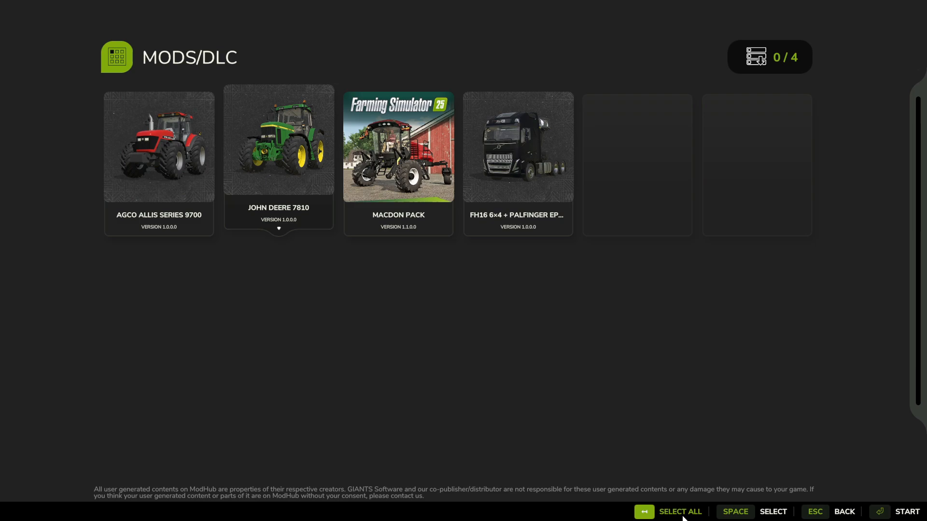
left_click(679, 512)
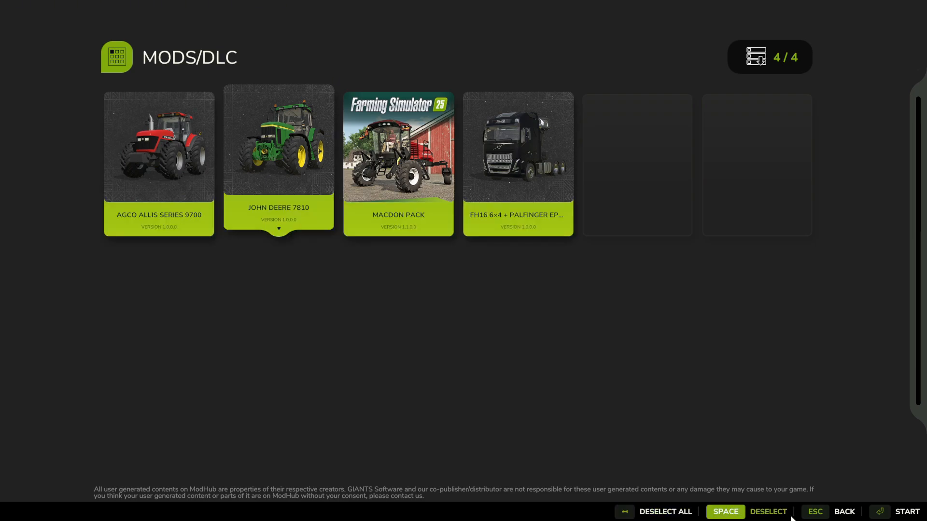
left_click(907, 511)
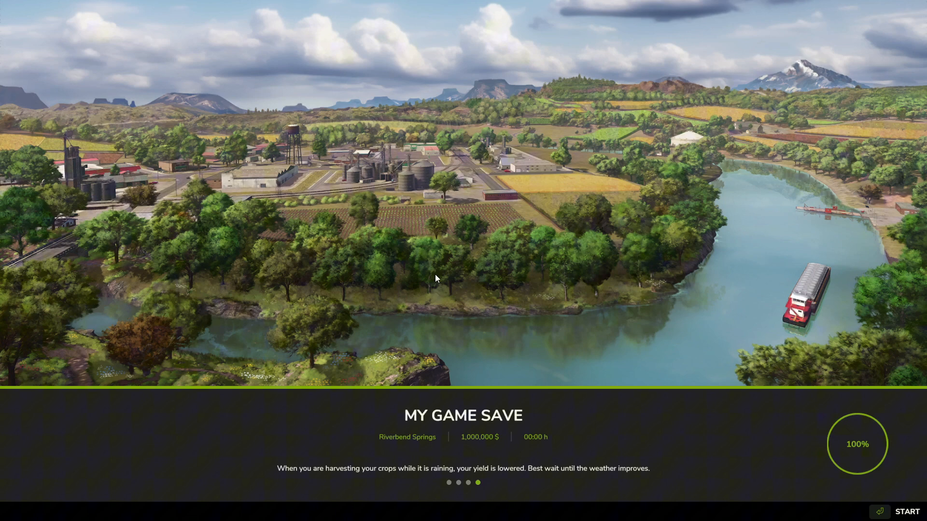
- Start My Game Save once loading reaches 100% to enter Riverbend Springs
left_click(905, 512)
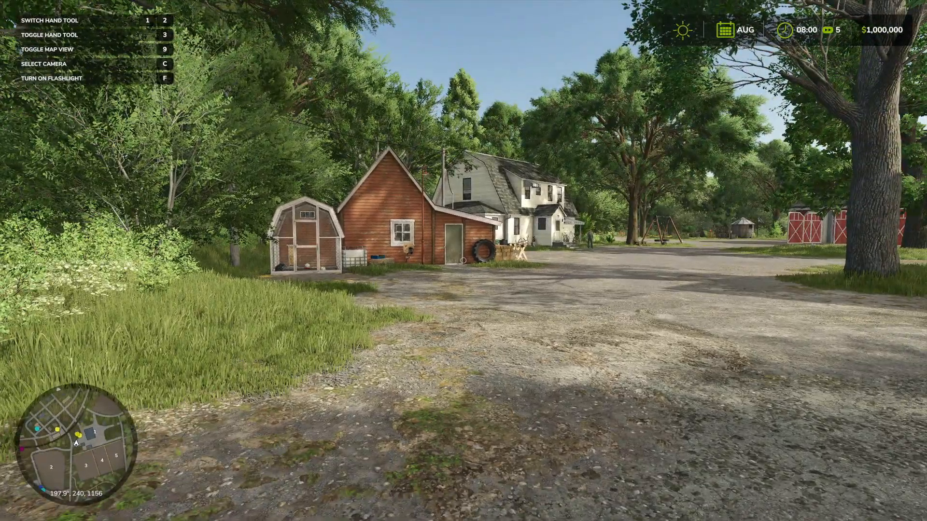
- Bring up the in-game shop, scroll the Vehicles page and switch to the Mods and DLCs listing
key("9")
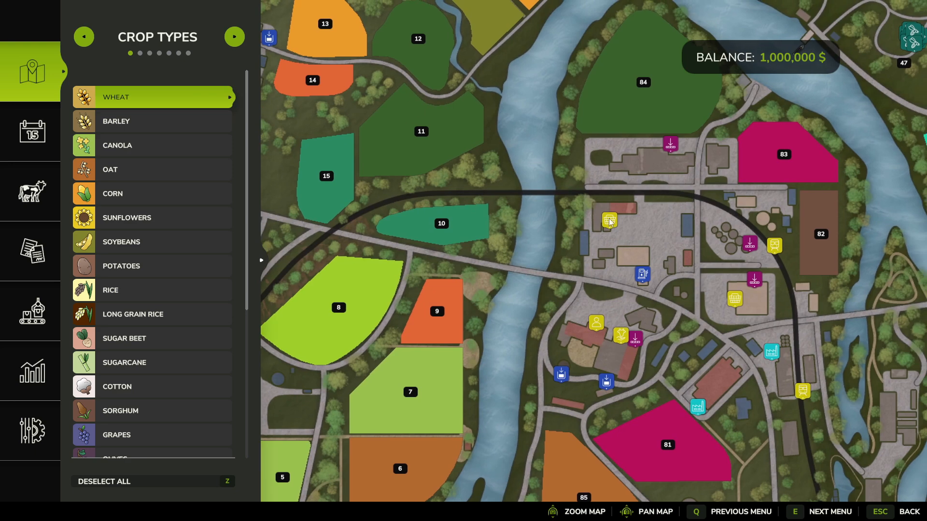
key("Escape")
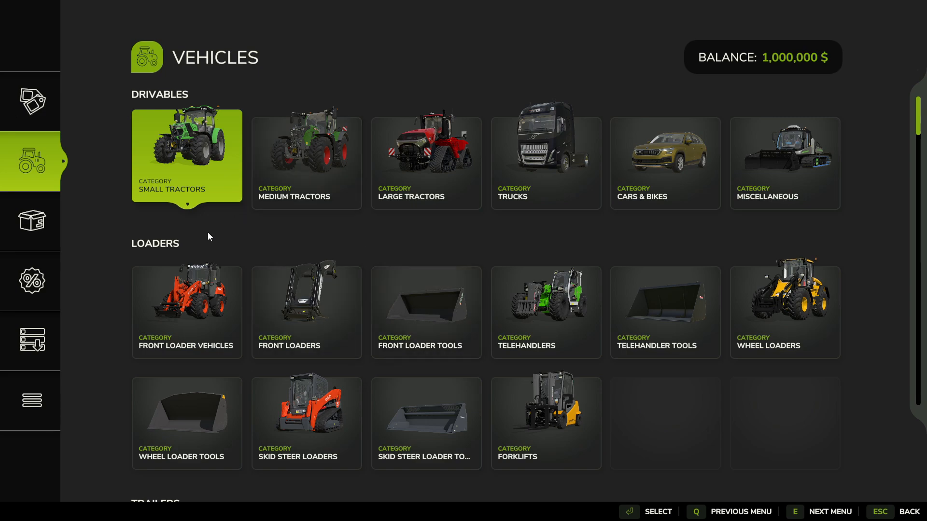
scroll("down", 3)
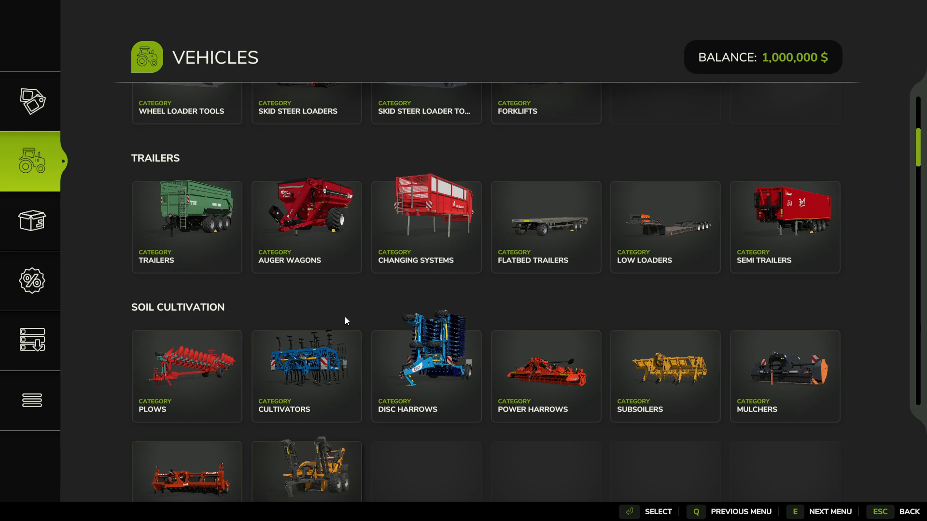
scroll("down", 3)
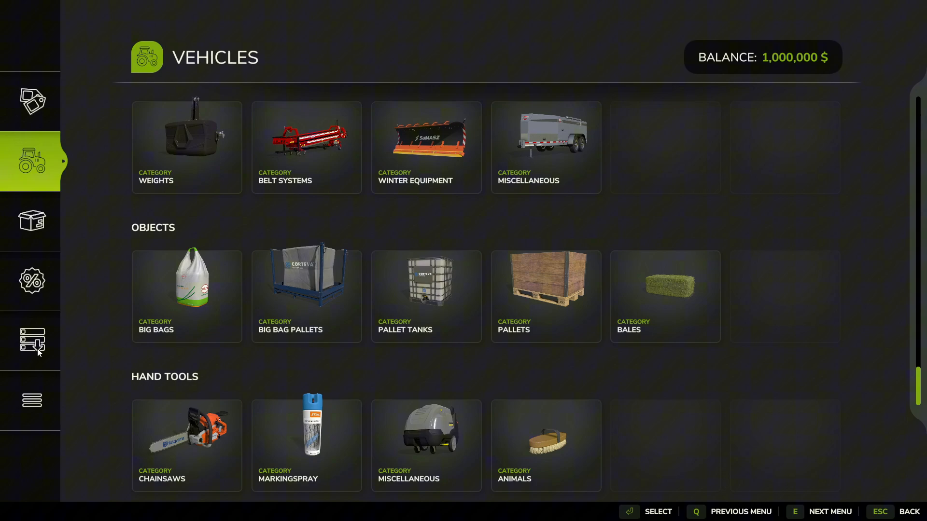
mouse_move(37, 359)
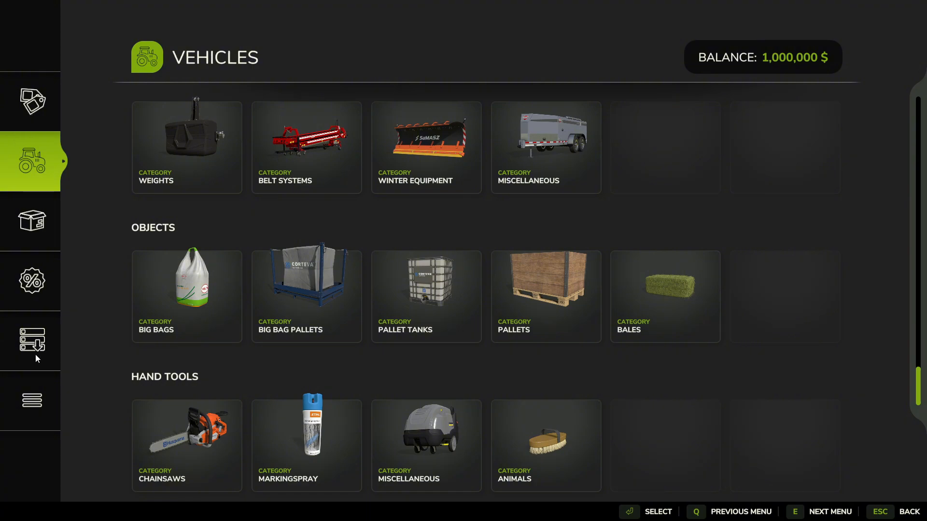
left_click(31, 342)
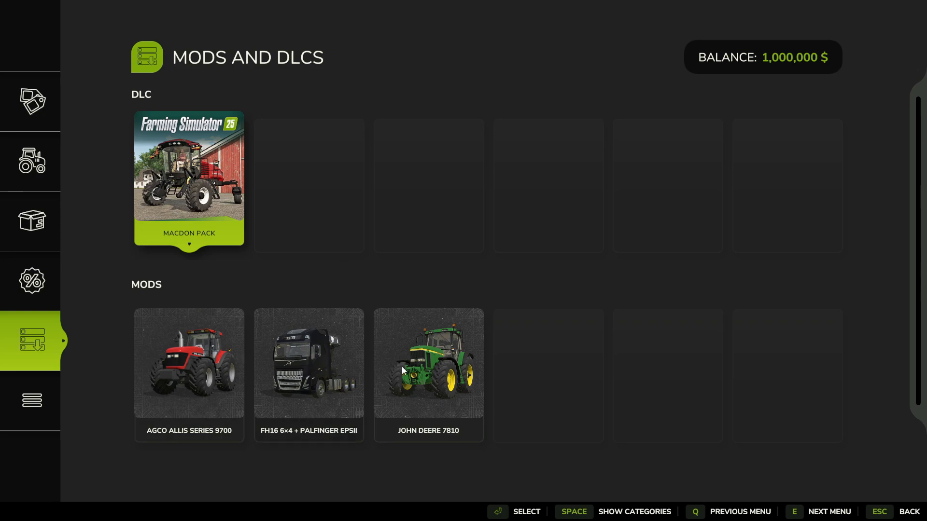
mouse_move(455, 334)
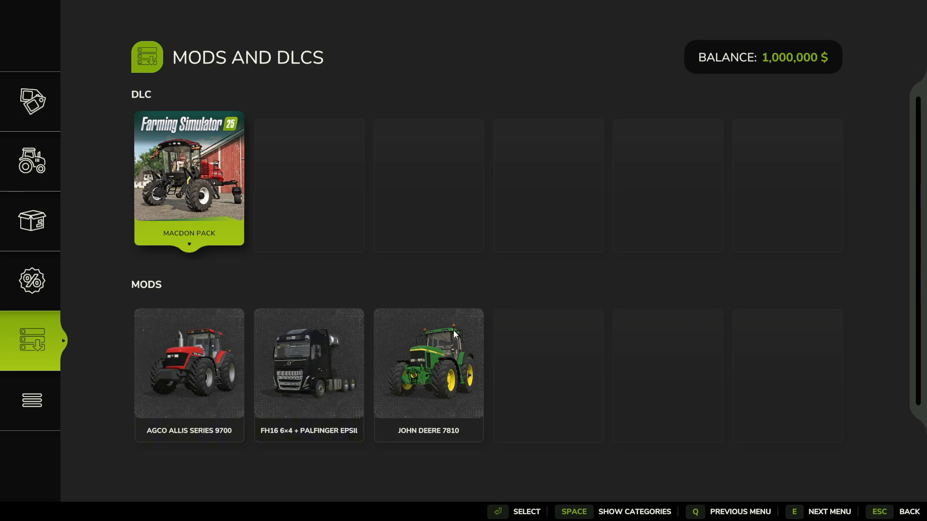
mouse_move(301, 176)
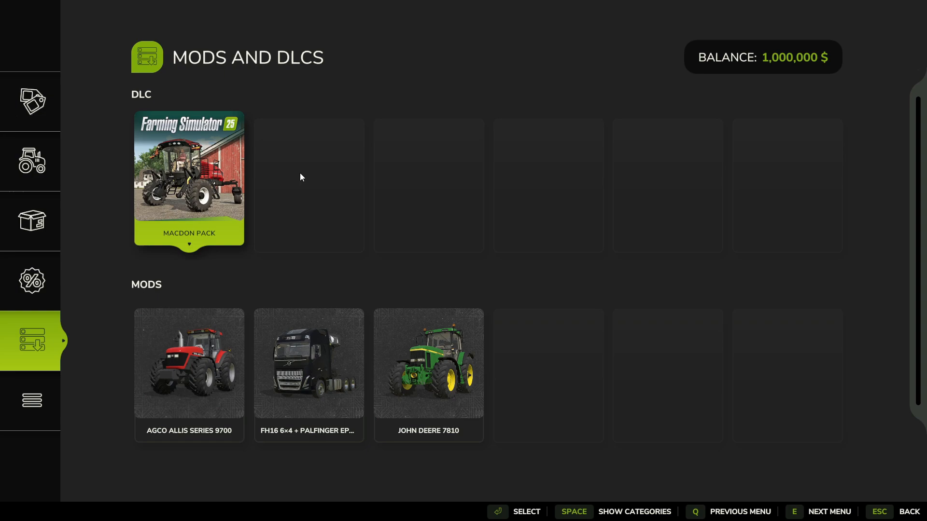
mouse_move(336, 180)
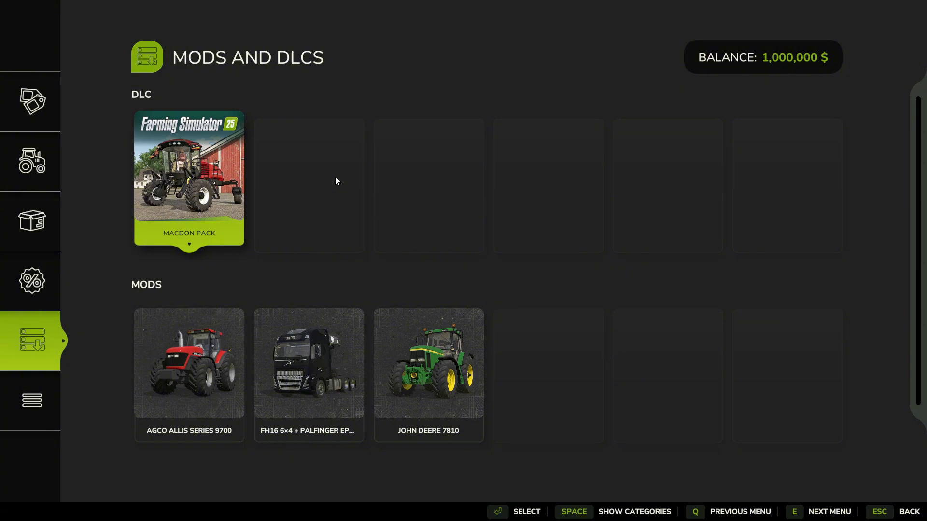
- View the AGCO Allis Series 9700 mod's shop page with price and specifications
left_click(188, 363)
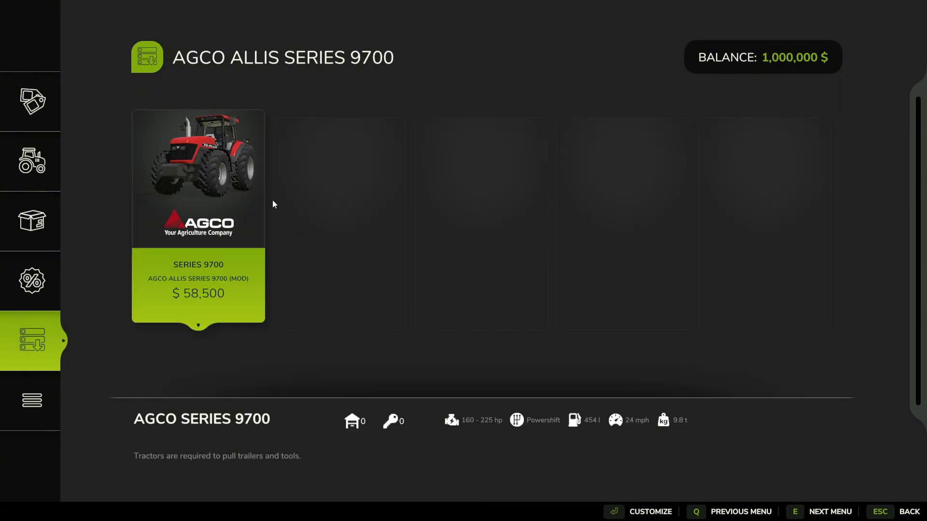
left_click(198, 177)
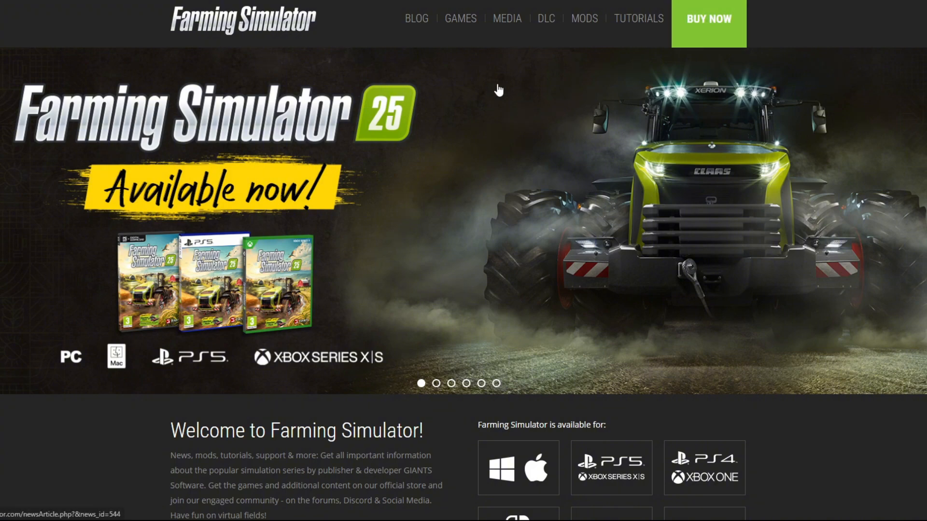
mouse_move(572, 49)
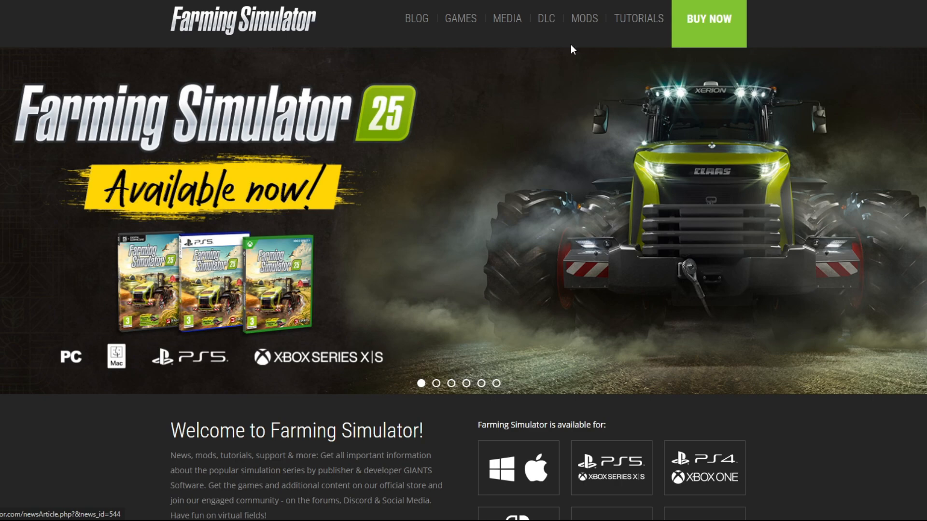
left_click(583, 18)
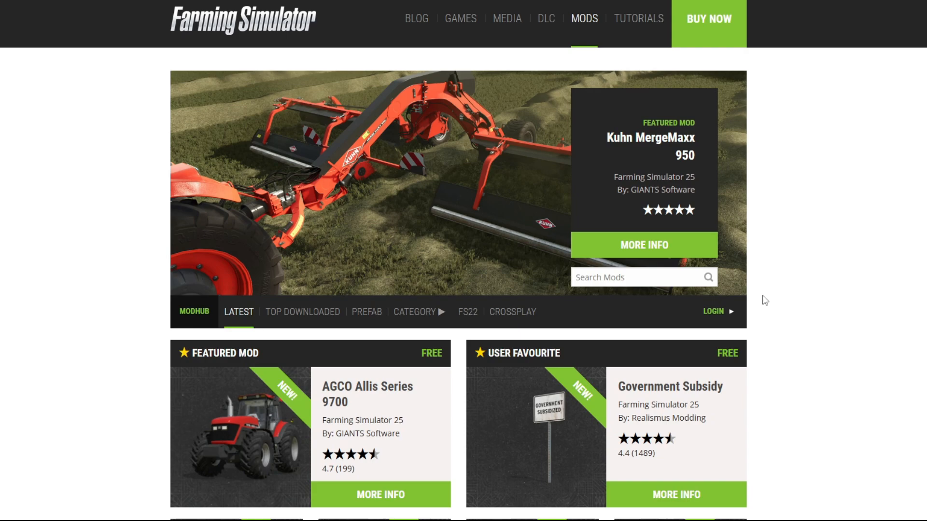
scroll("down", 3)
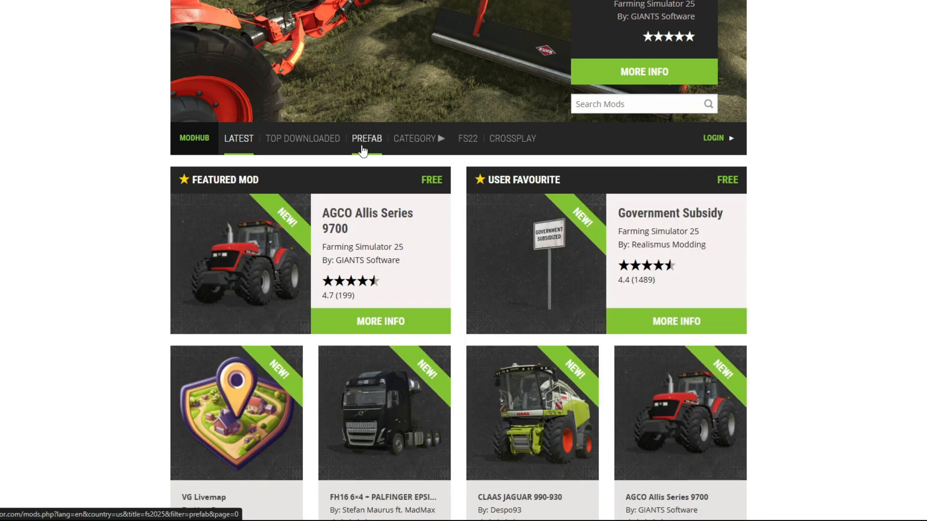
left_click(415, 138)
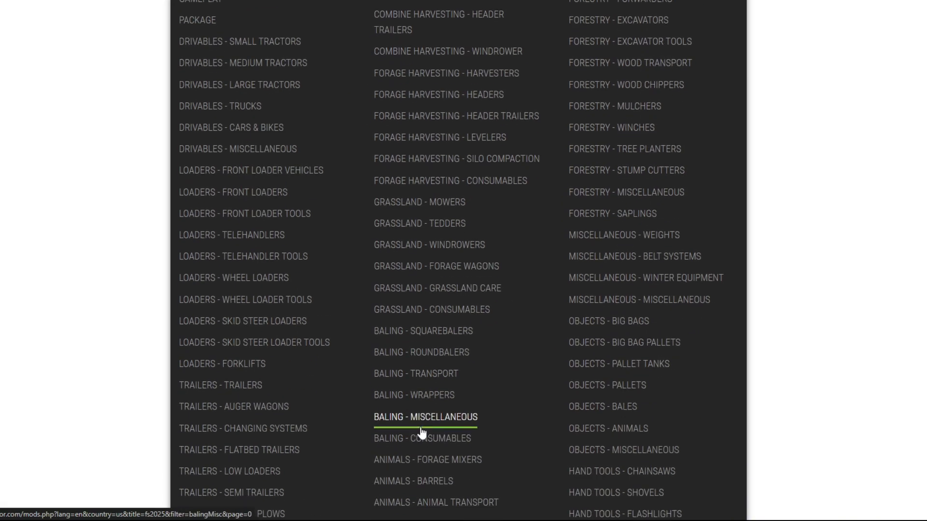
scroll("down", 3)
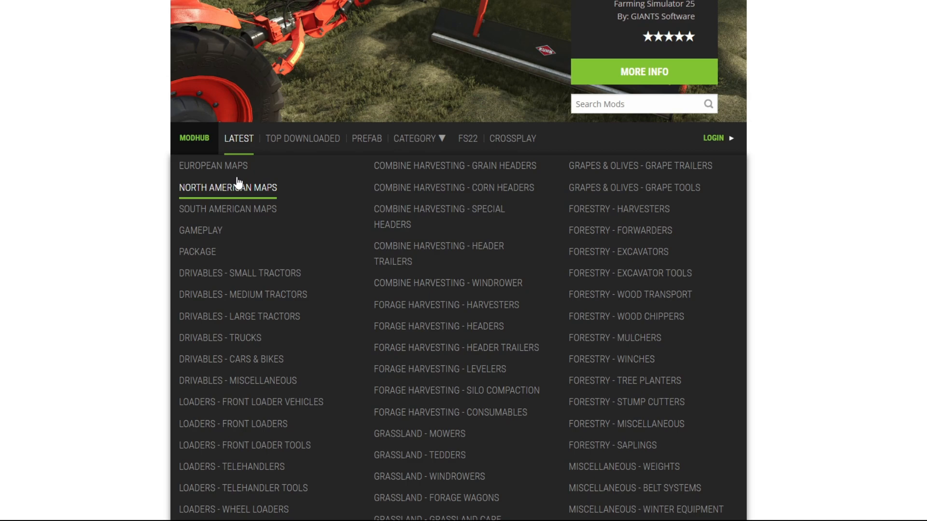
left_click(227, 208)
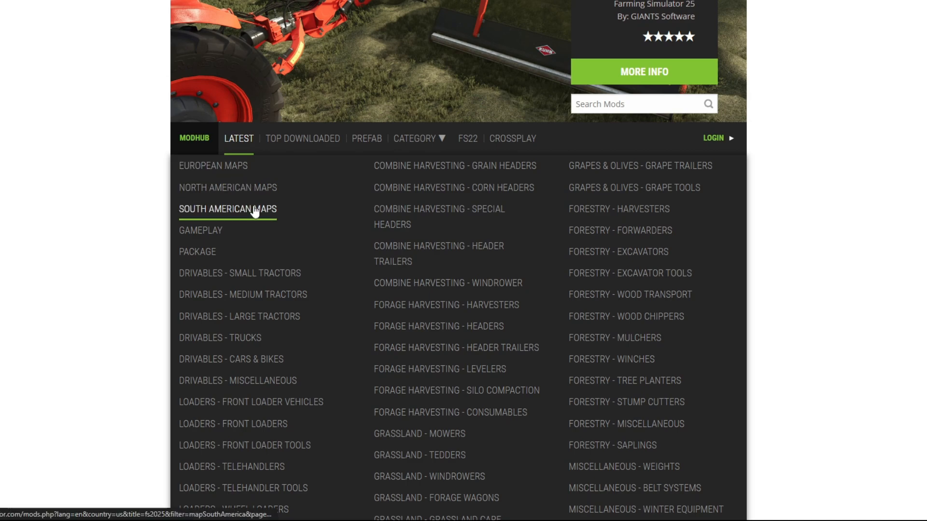
mouse_move(248, 214)
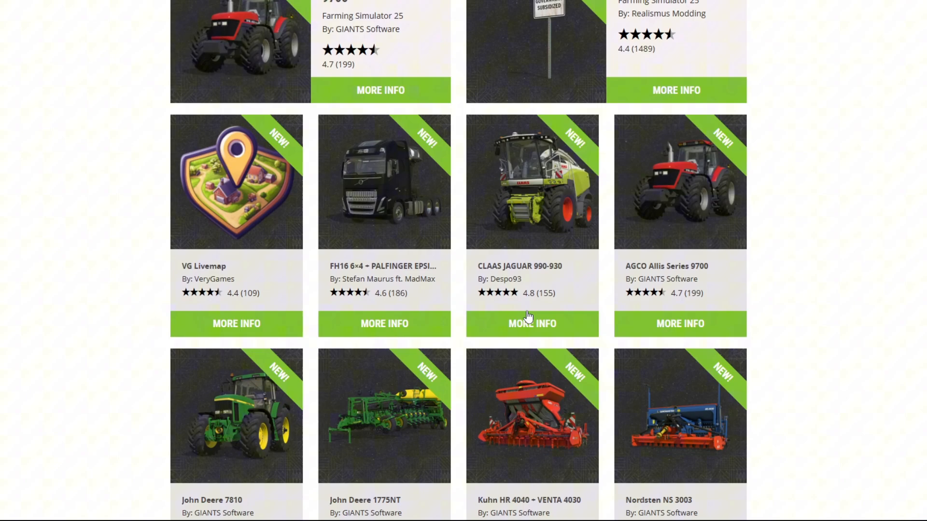
- View the CLAAS JAGUAR 990-930 mod page, its screenshots and the DOWNLOAD button
left_click(531, 324)
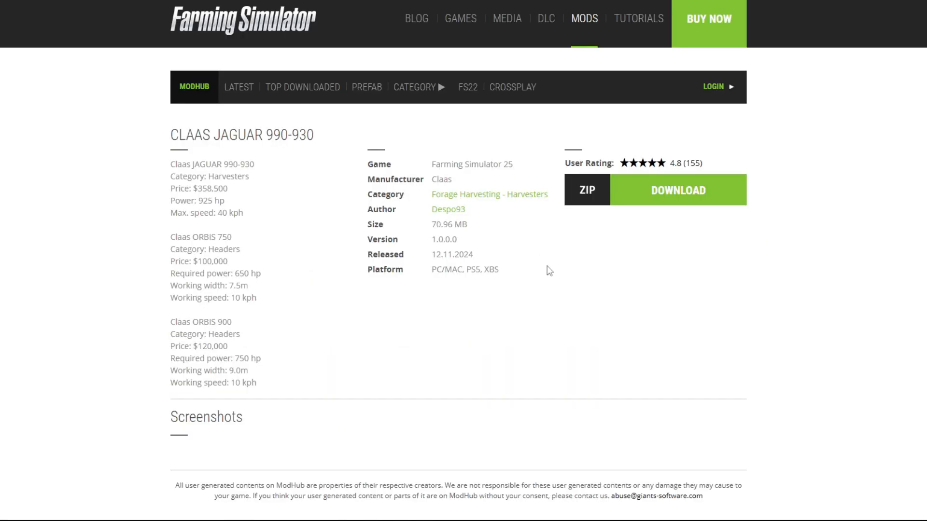
scroll("down", 3)
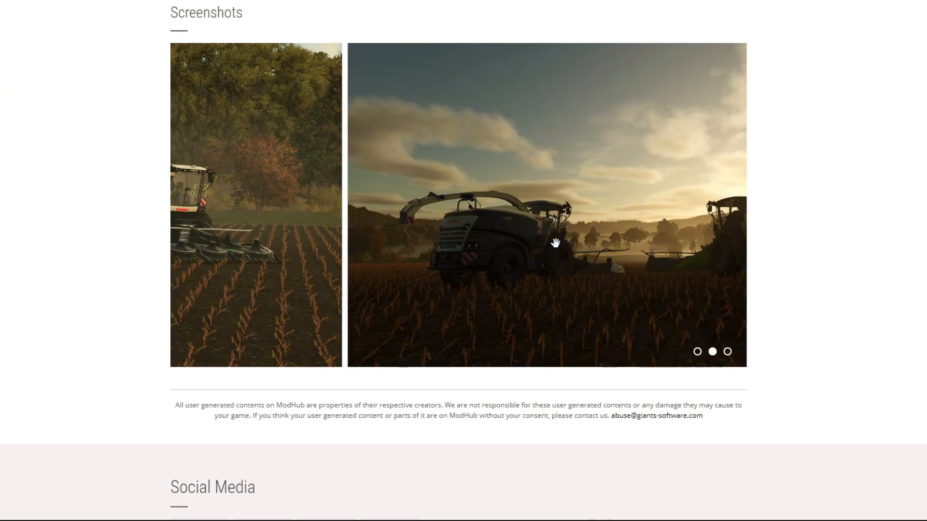
scroll("up", 3)
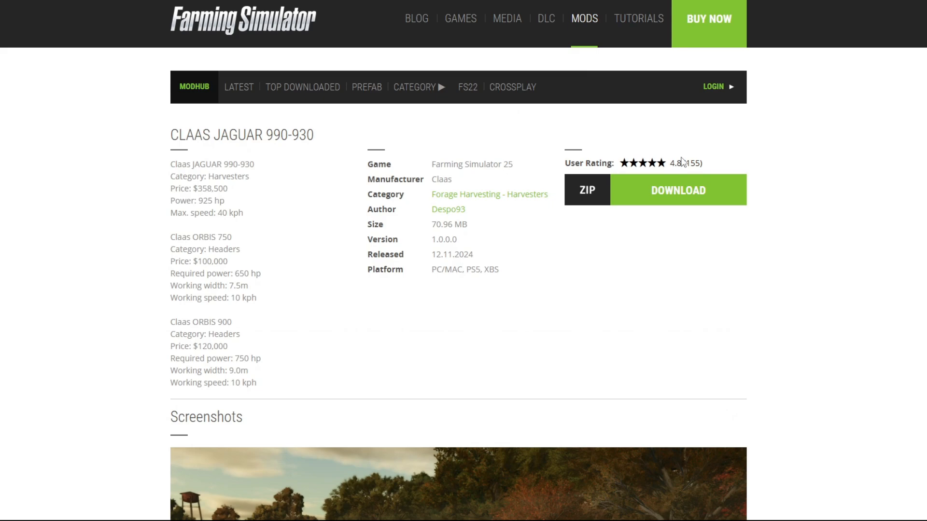
mouse_move(735, 143)
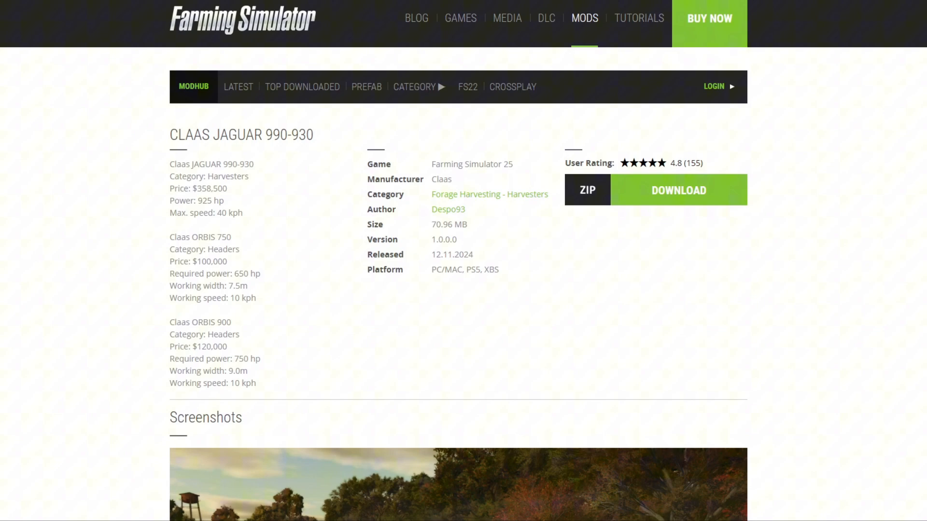
- Copy FS25_claasJaguarPack.zip from Downloads into the FarmingSimulator2025 mods folder
left_click(677, 190)
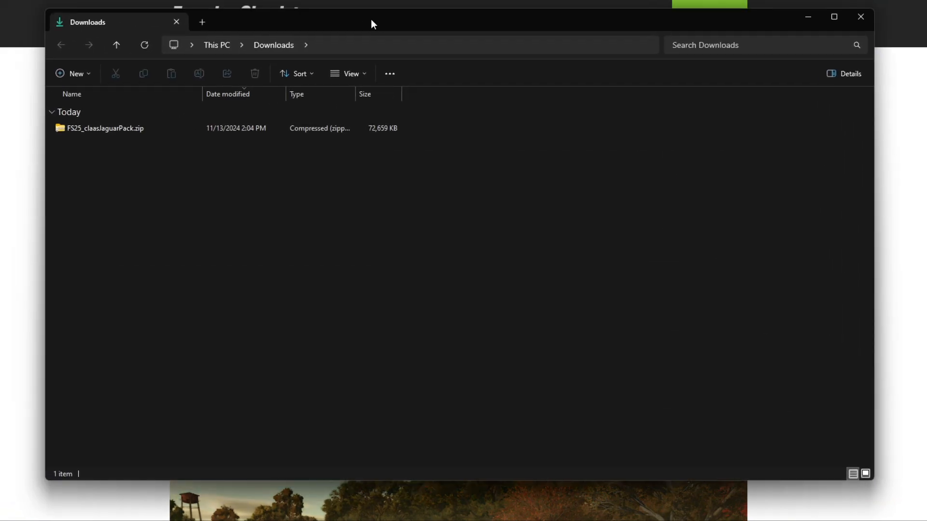
left_click(106, 129)
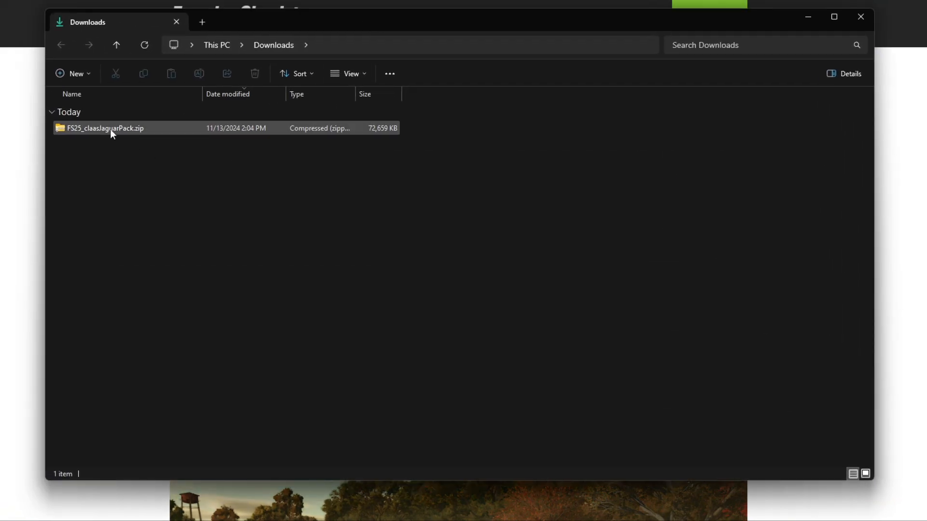
left_click(105, 129)
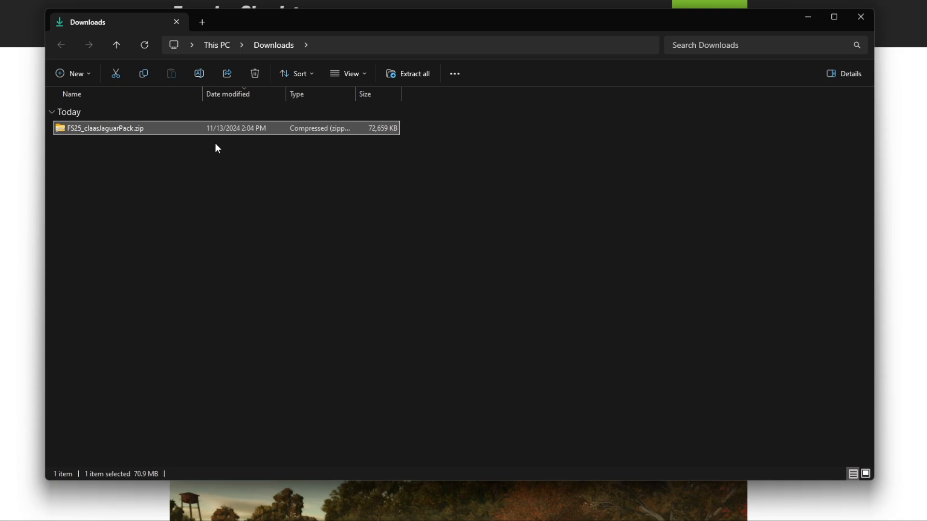
left_click(201, 23)
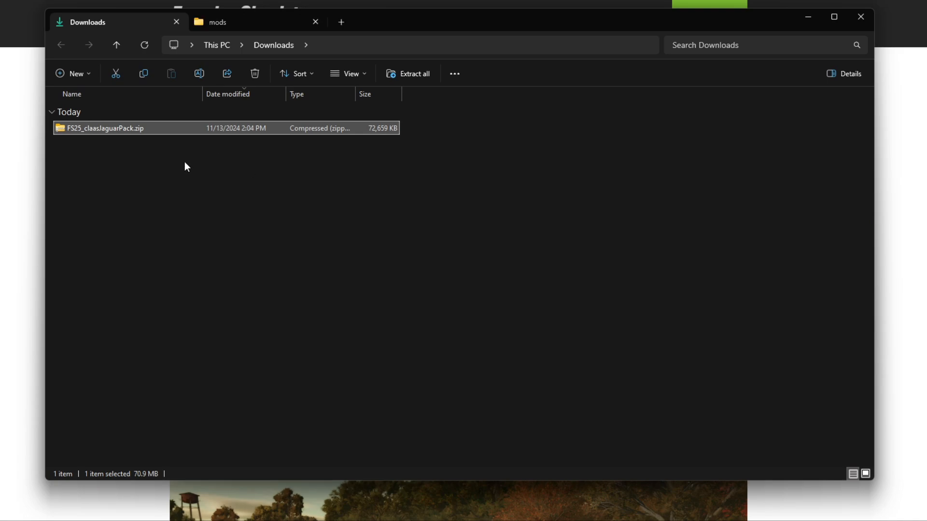
right_click(106, 129)
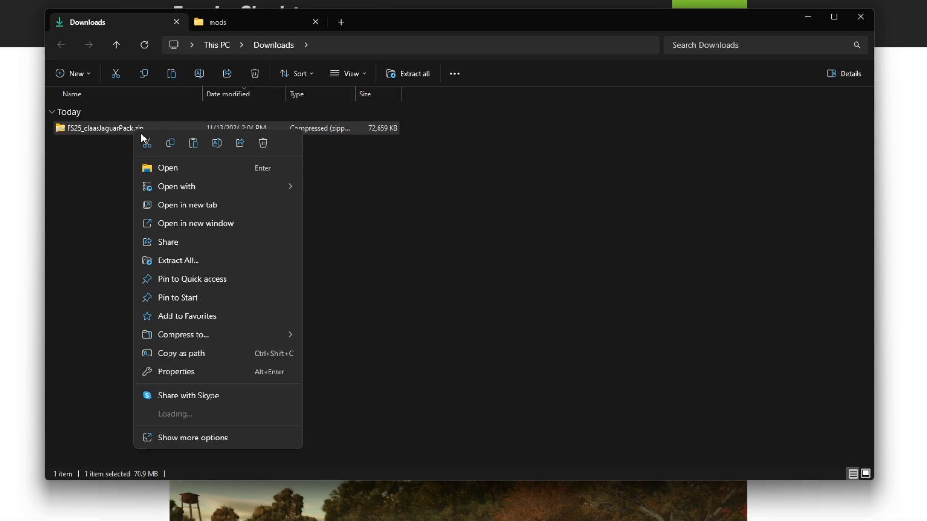
left_click(173, 148)
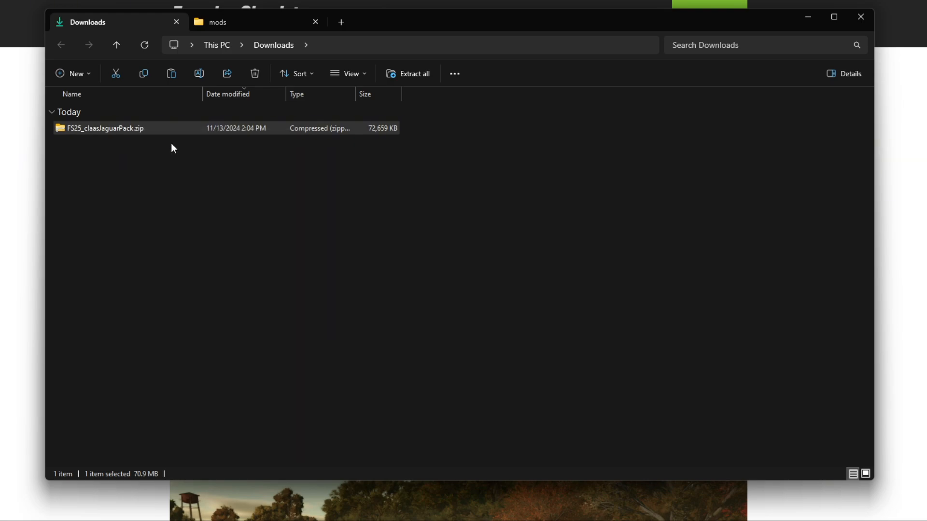
left_click(218, 22)
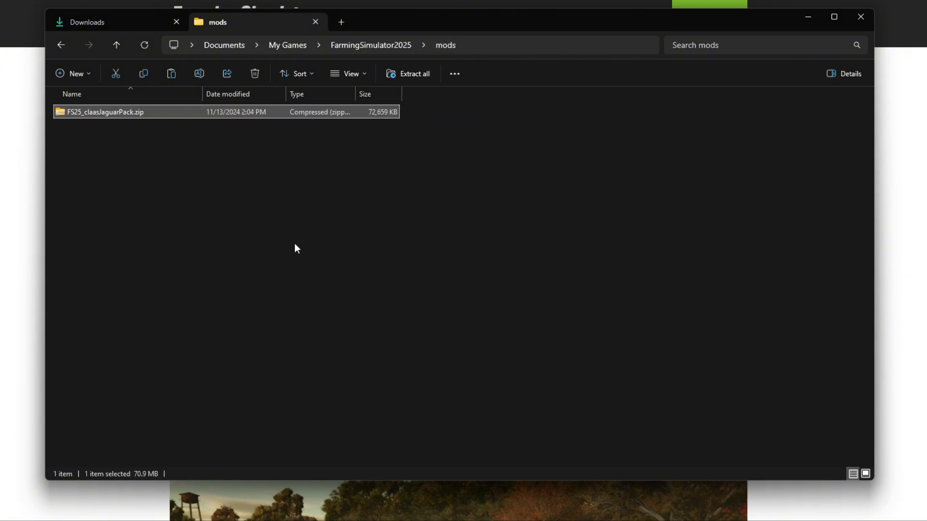
mouse_move(462, 272)
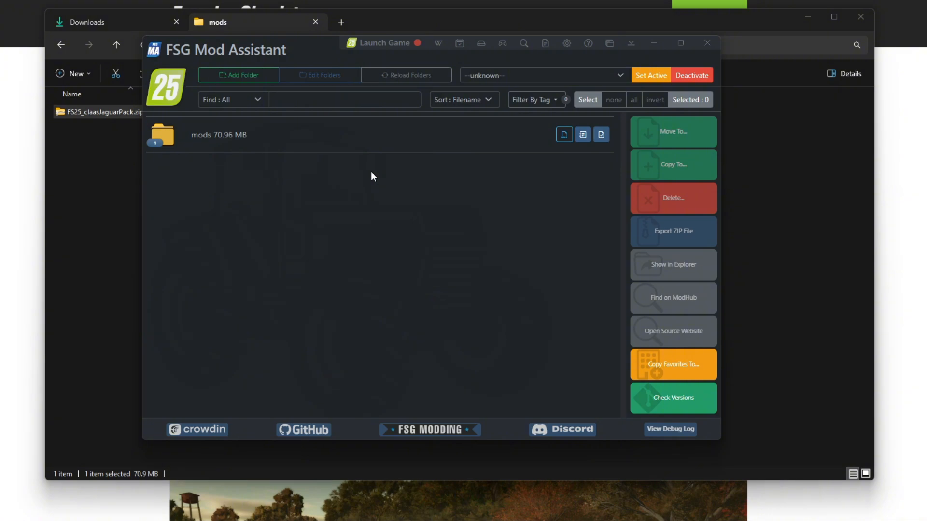
mouse_move(378, 173)
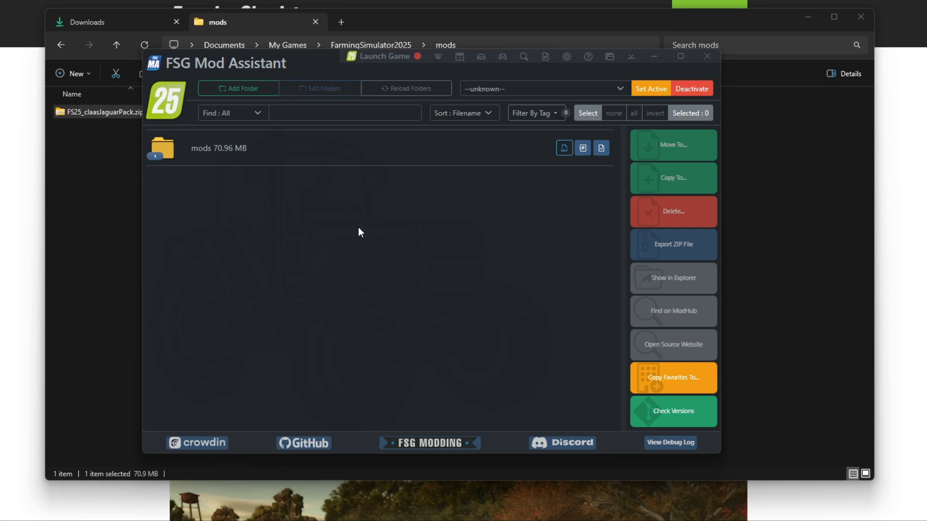
mouse_move(305, 154)
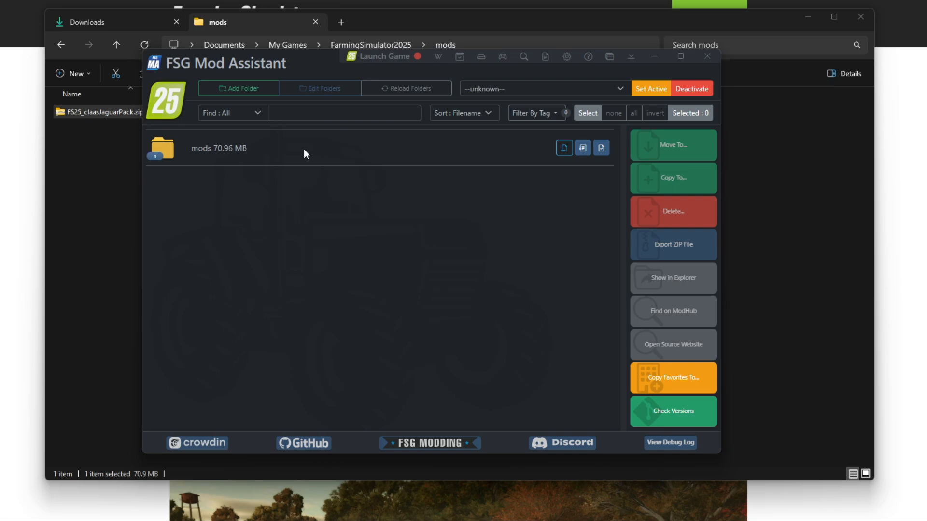
- Expand the mods folder row to list the FS25_claasJaguarPack entry
left_click(650, 89)
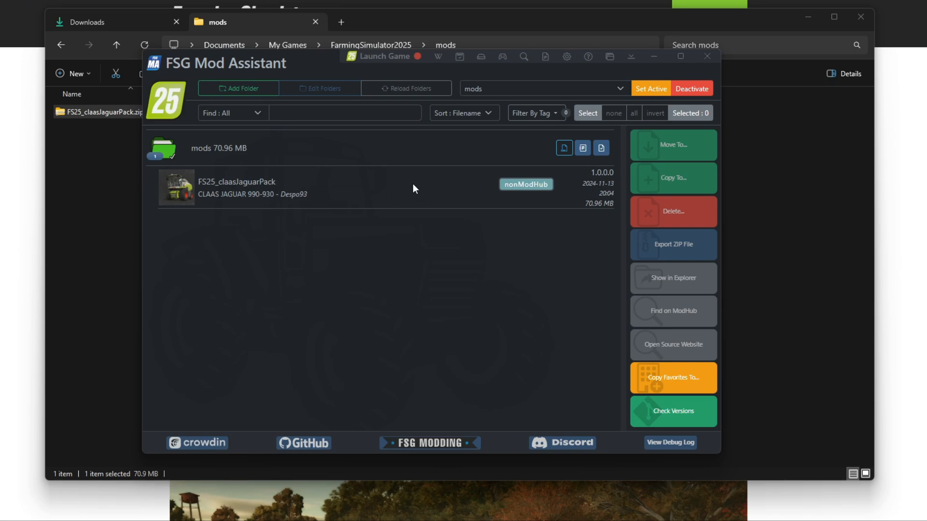
mouse_move(402, 196)
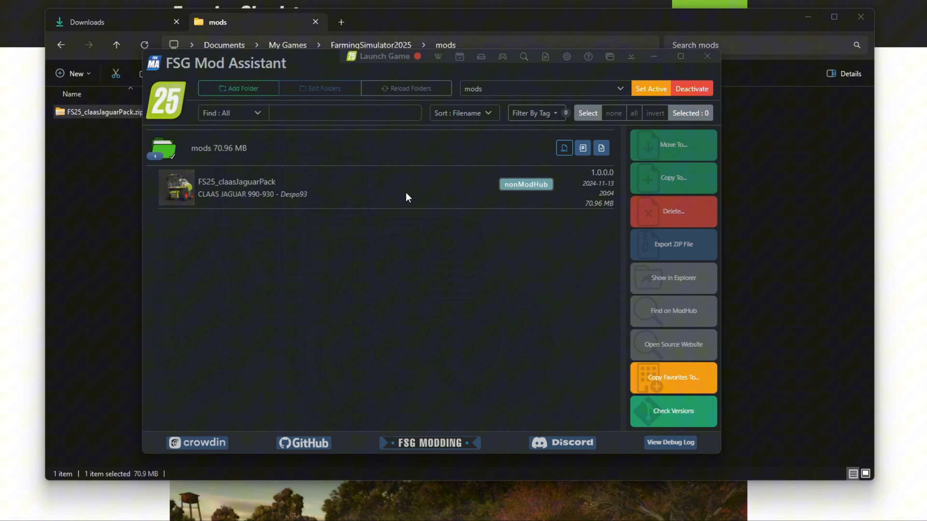
mouse_move(401, 197)
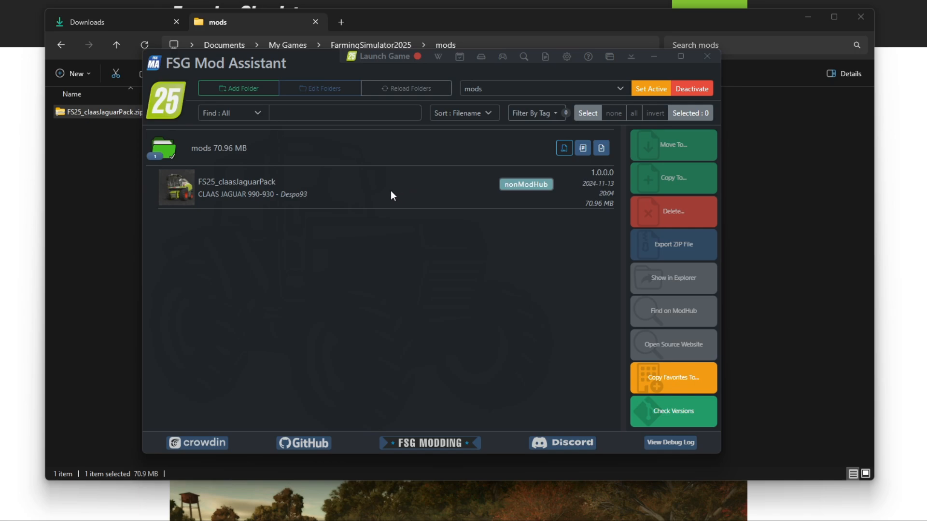
mouse_move(397, 180)
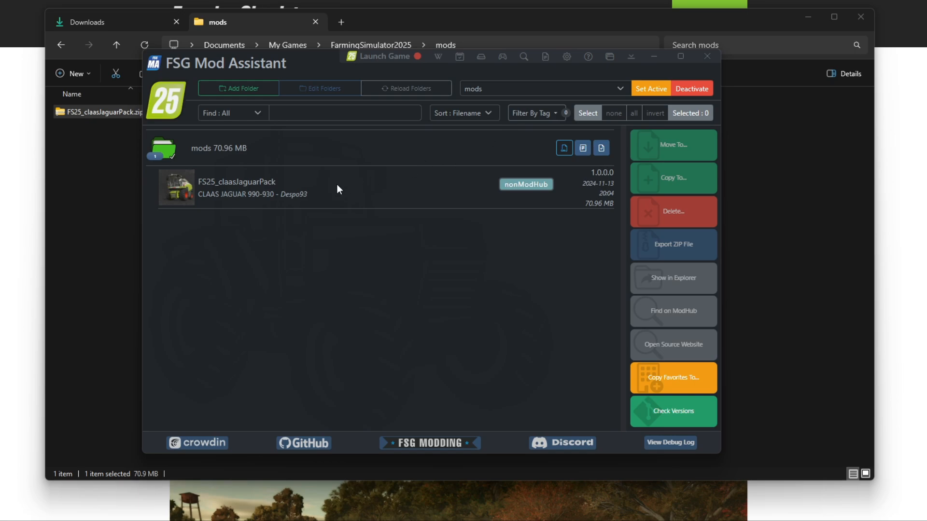
mouse_move(363, 191)
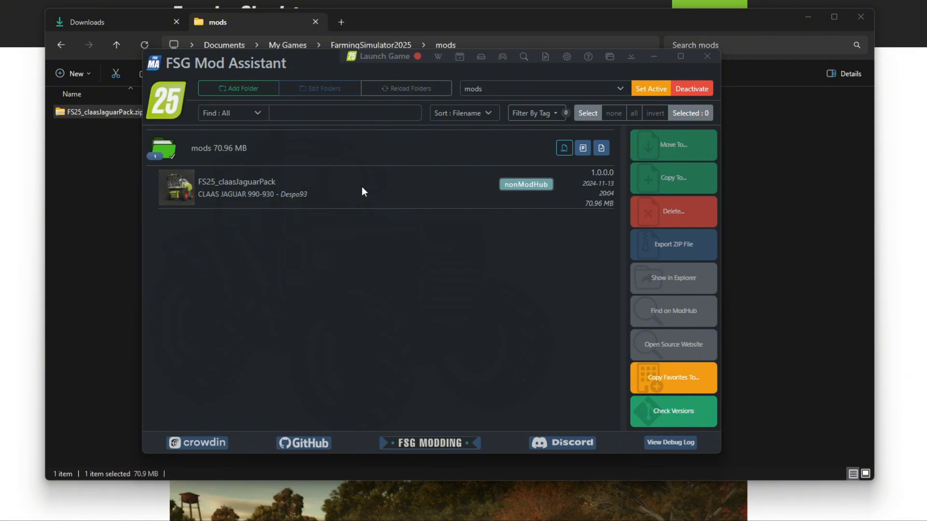
mouse_move(397, 232)
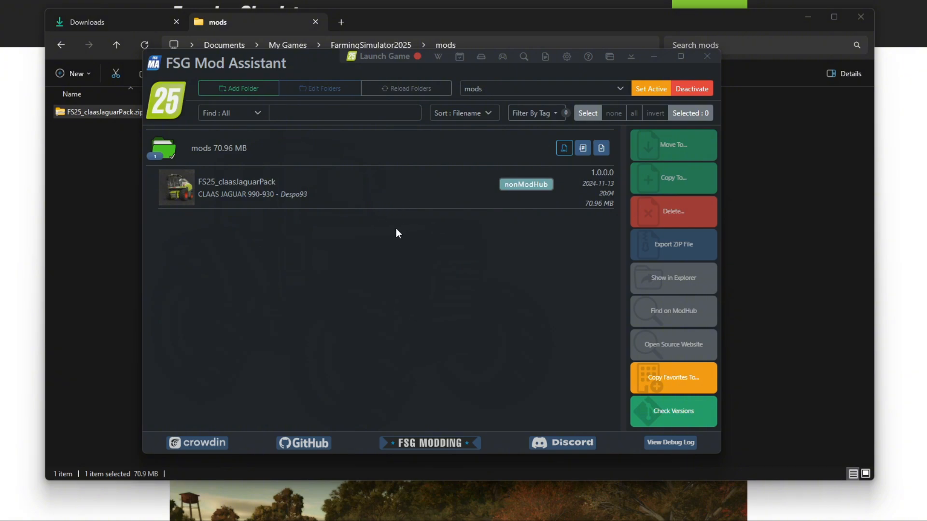
mouse_move(400, 232)
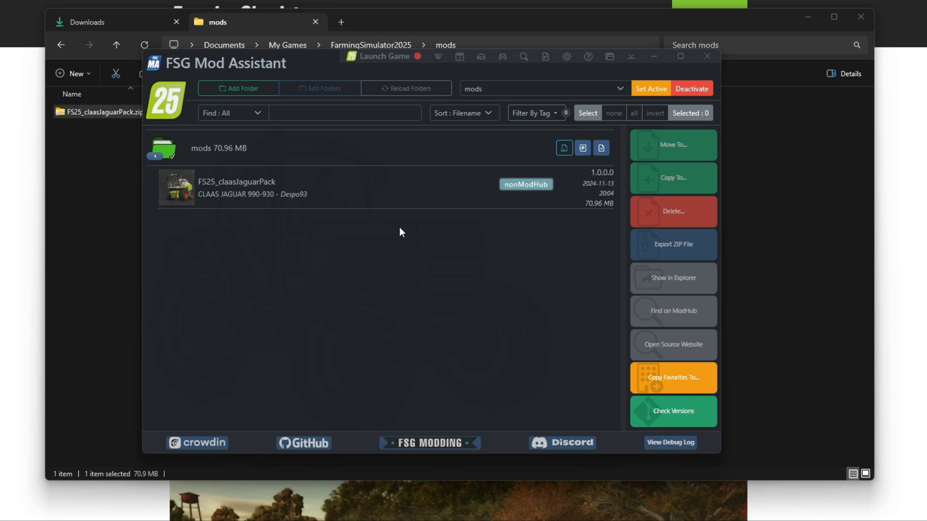
mouse_move(397, 232)
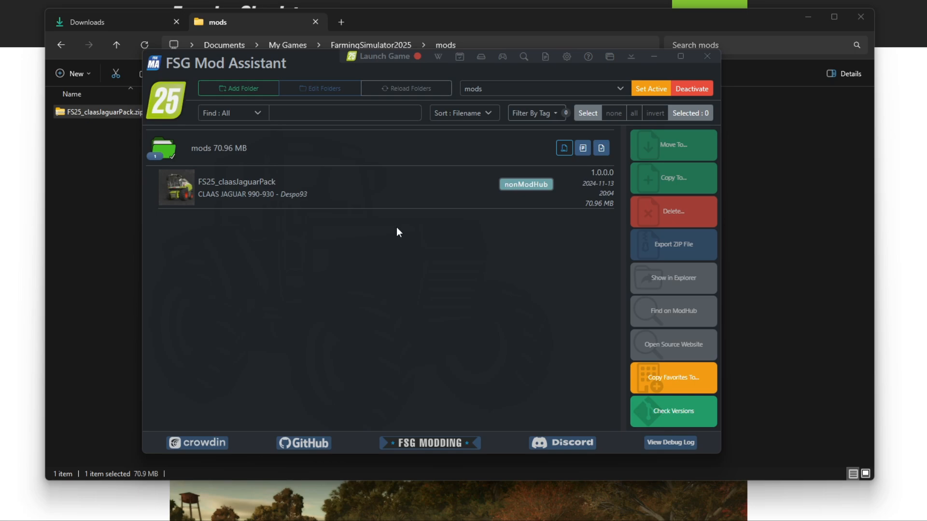
mouse_move(394, 225)
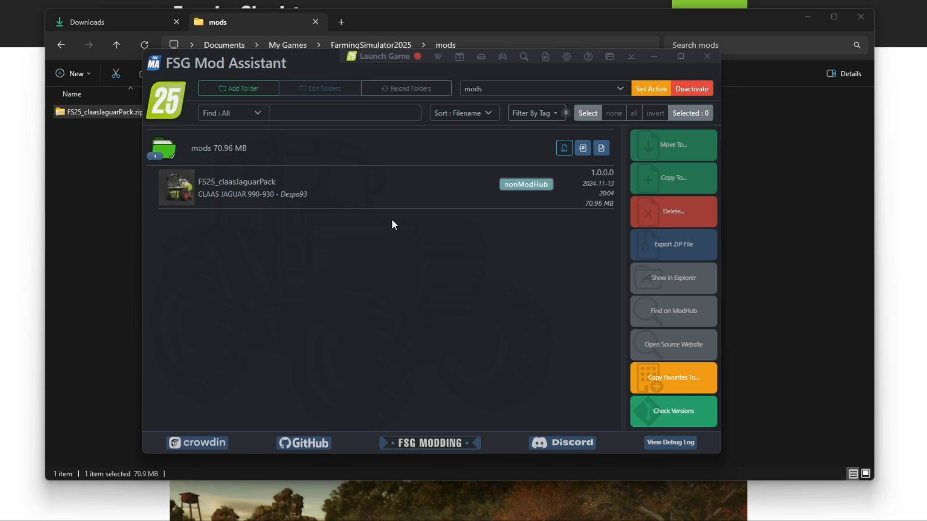
mouse_move(377, 222)
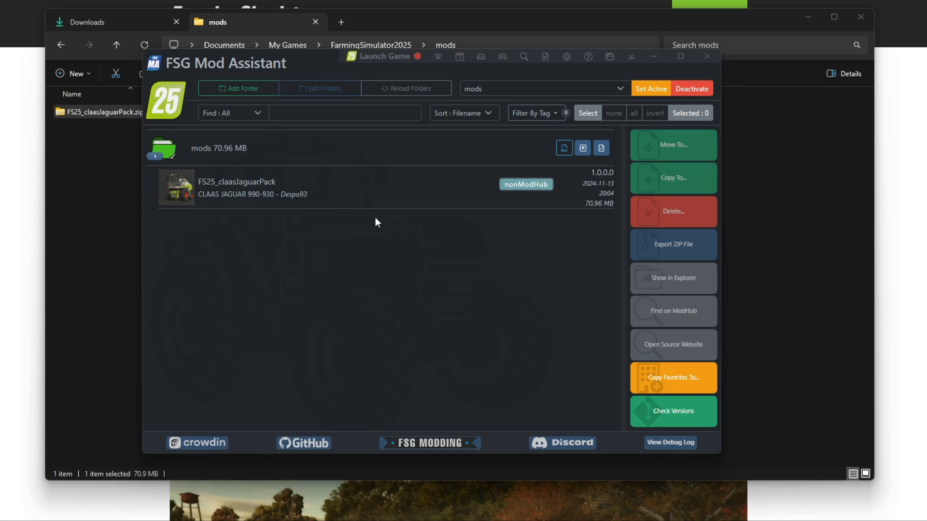